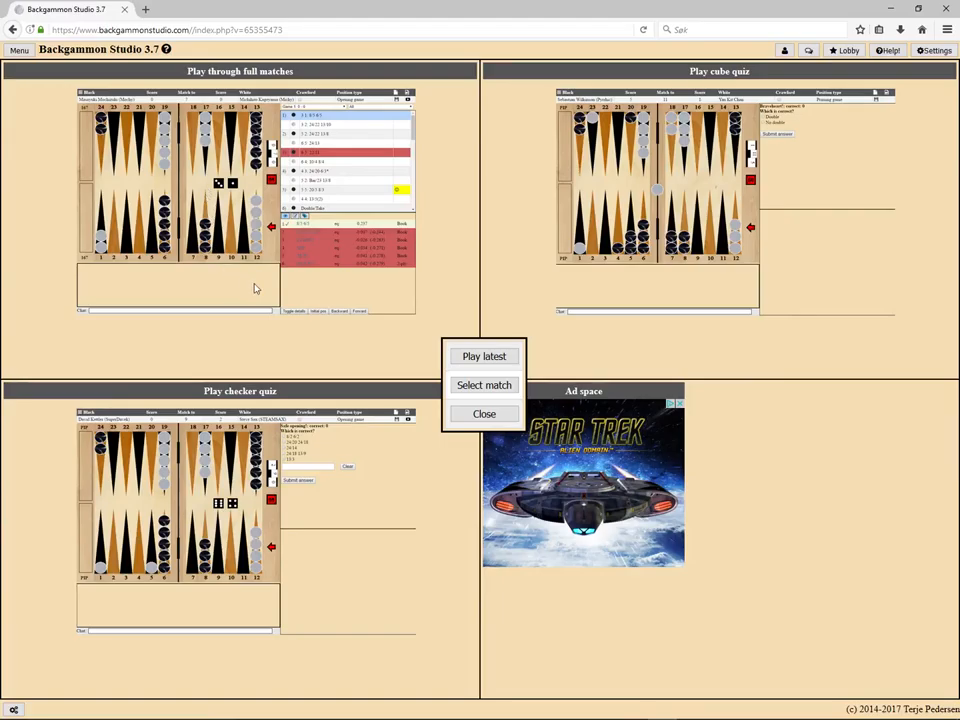
pyautogui.moveTo(348, 360)
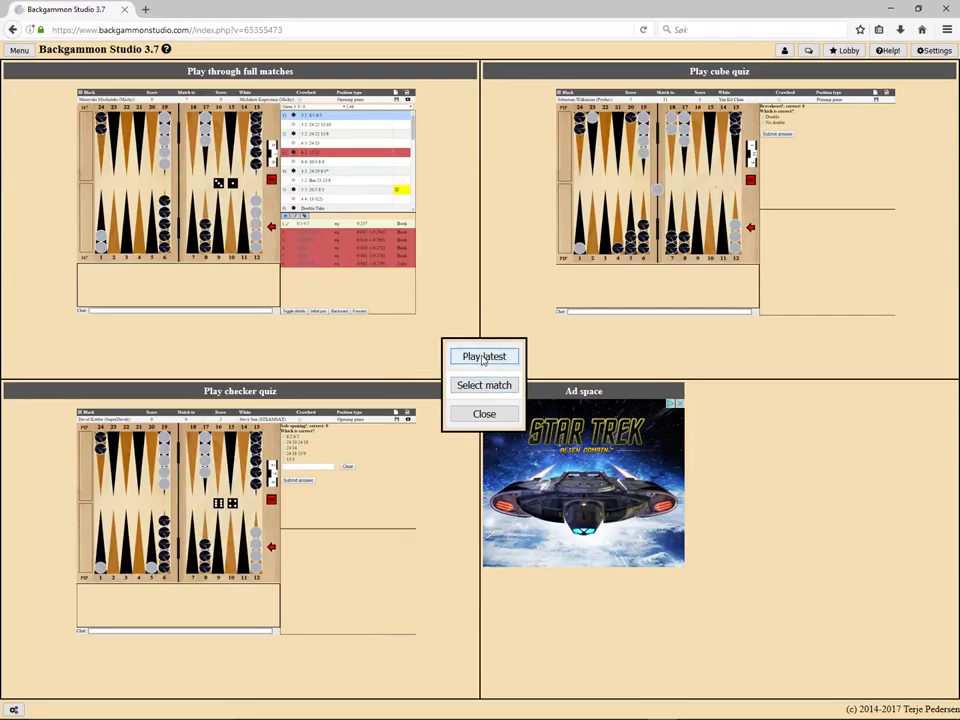
# Step: Load the latest full match on the board and dismiss the advertisement
pyautogui.click(484, 356)
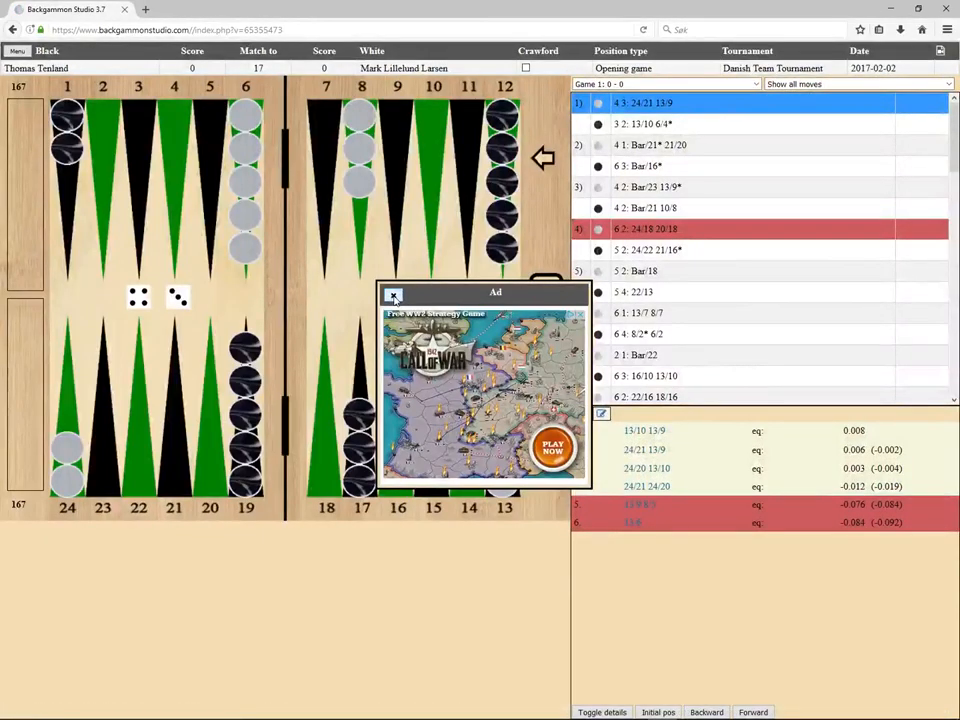
pyautogui.click(392, 292)
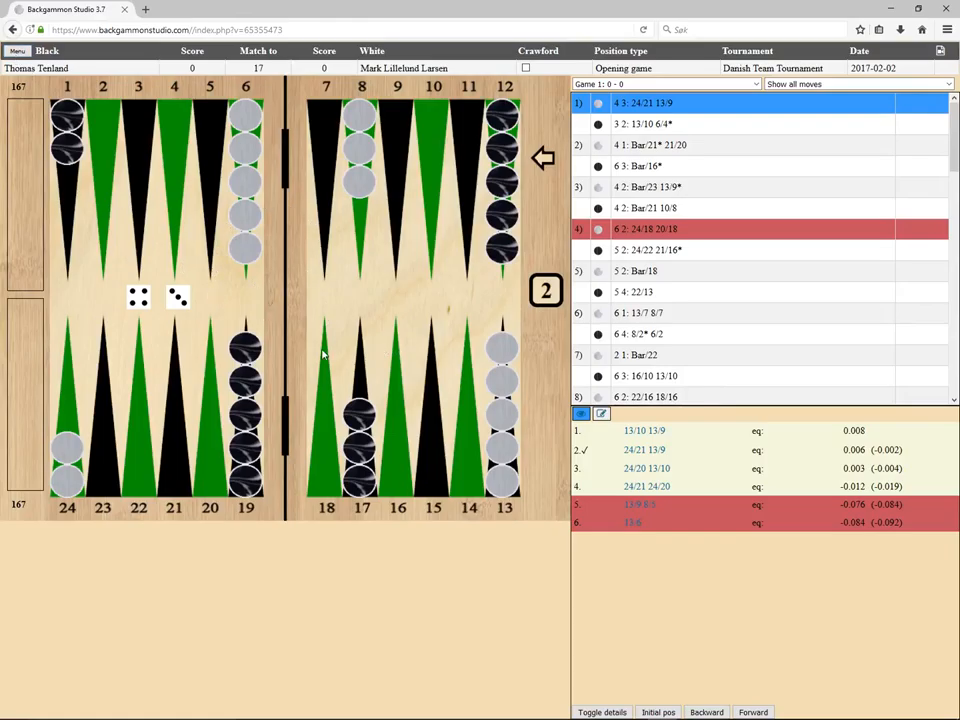
pyautogui.moveTo(36, 178)
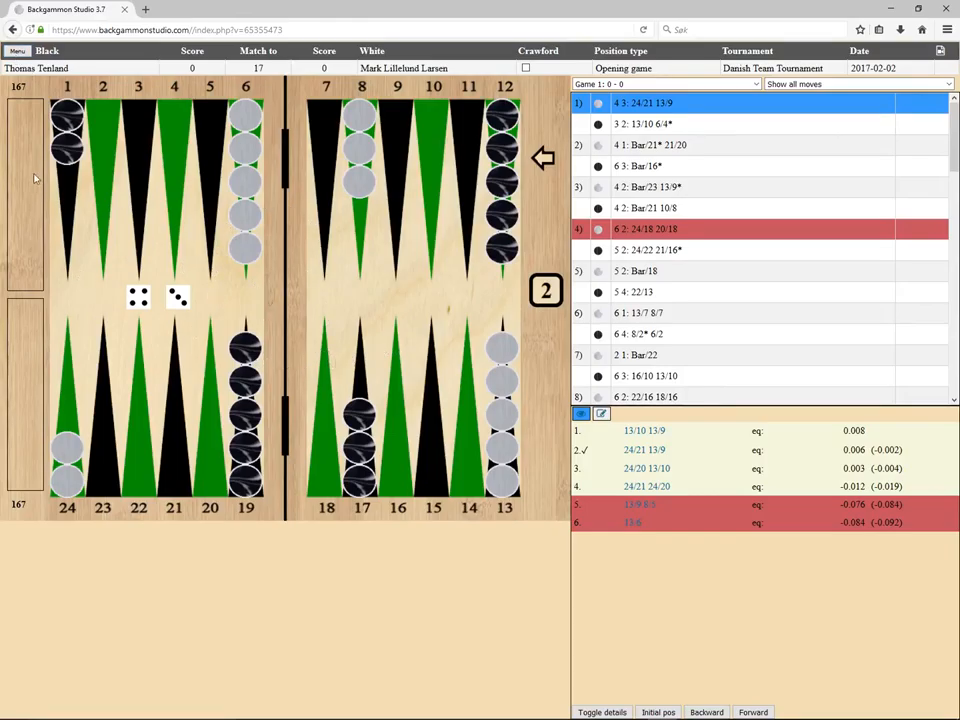
# Step: Bring up Board settings from the Menu, try Bearoff on the right, then return it to the left
pyautogui.click(16, 52)
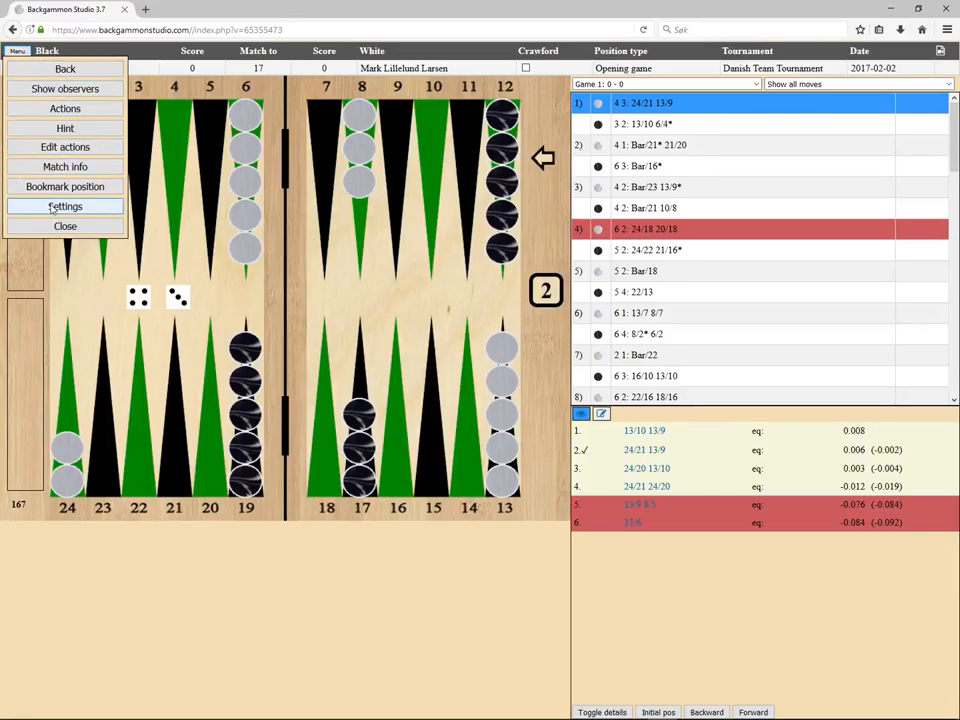
pyautogui.click(64, 206)
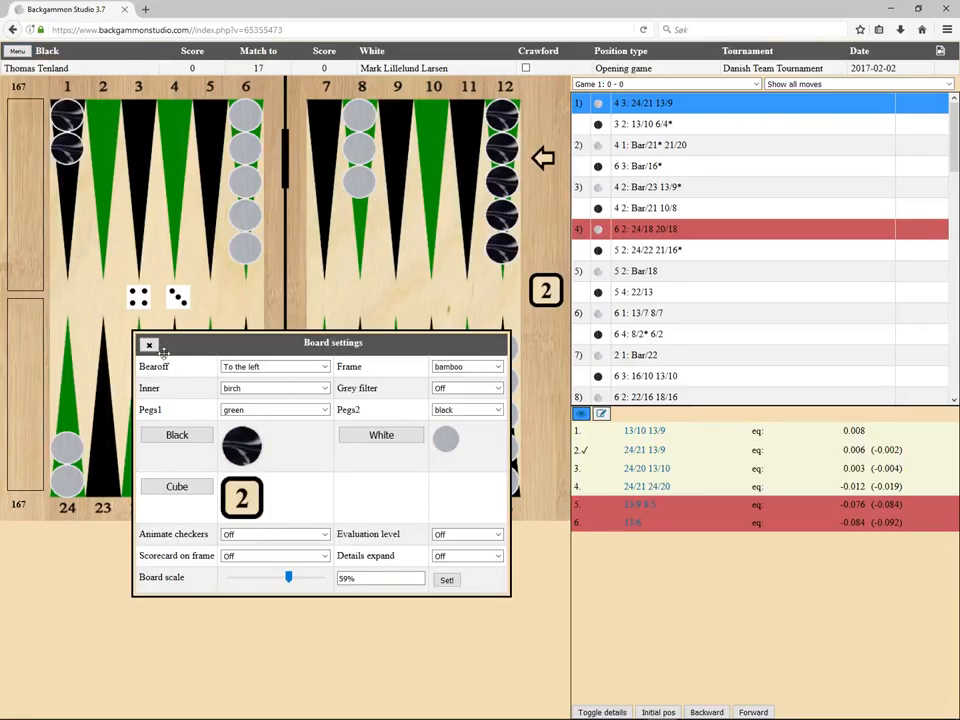
pyautogui.moveTo(332, 342); pyautogui.dragTo(348, 268)
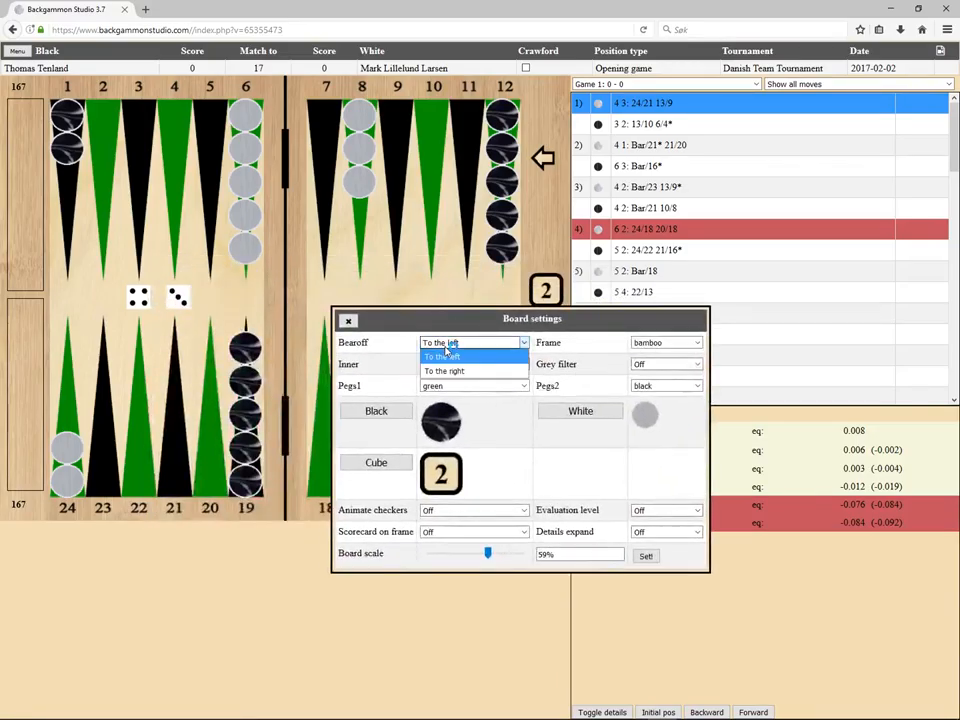
pyautogui.click(444, 370)
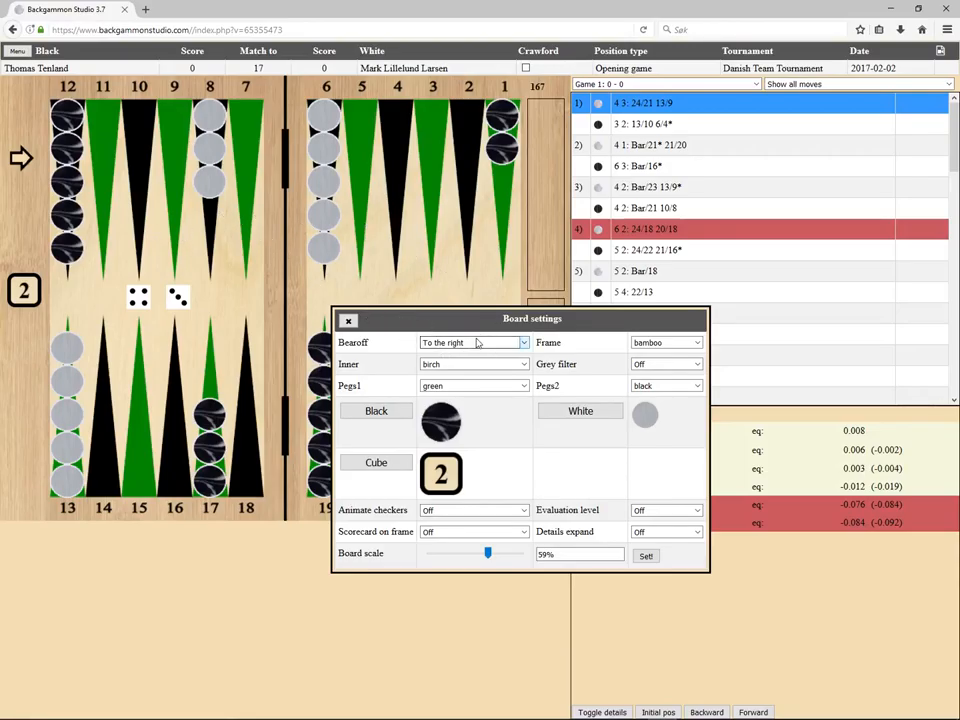
pyautogui.click(474, 342)
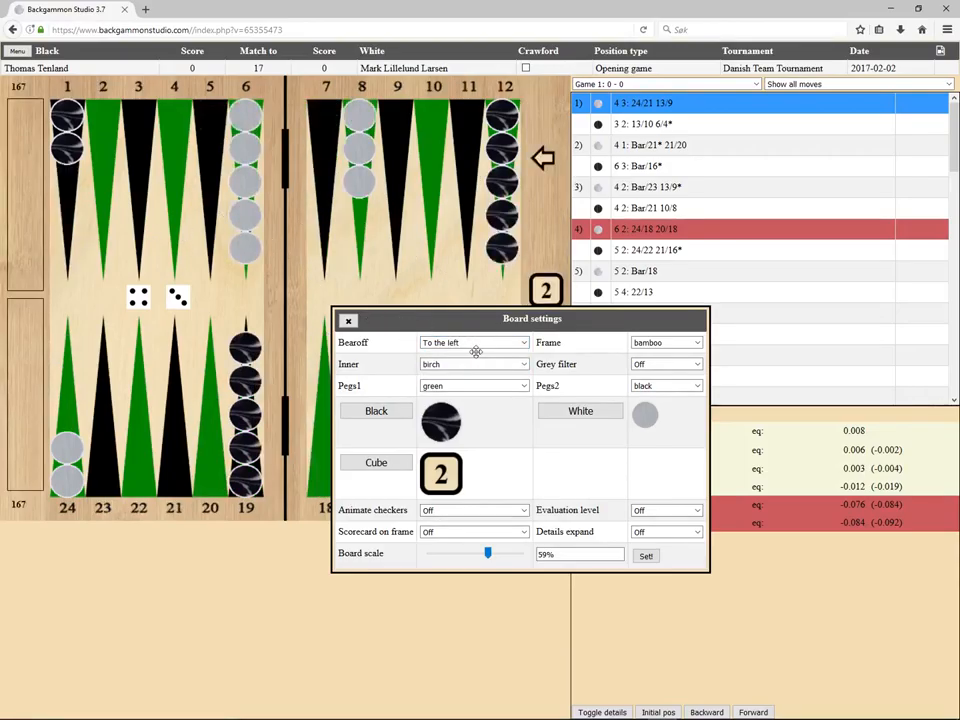
pyautogui.click(664, 364)
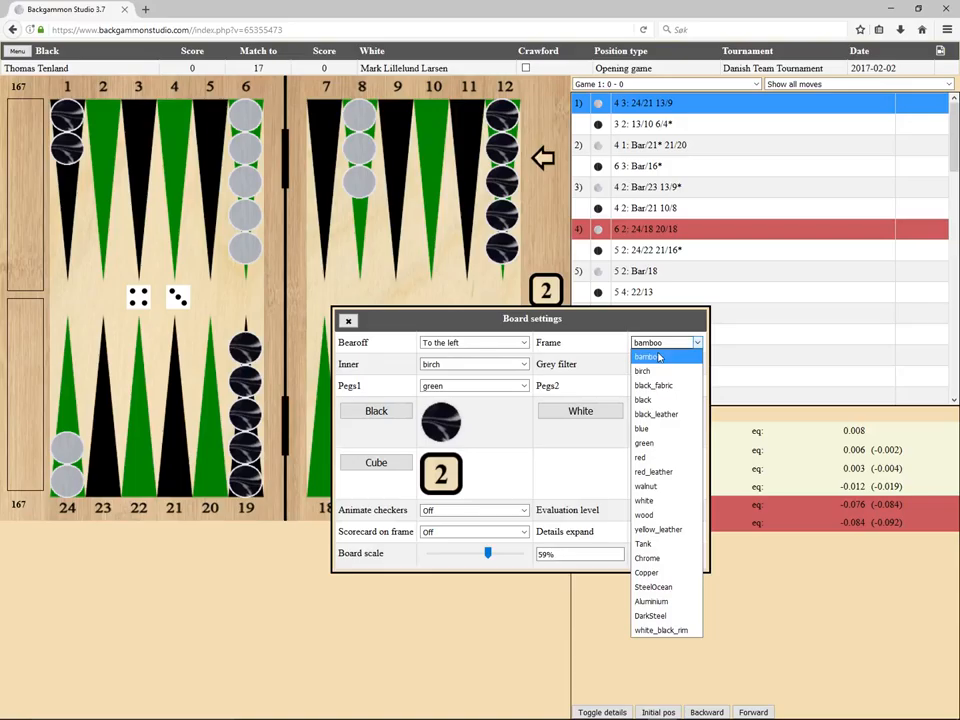
pyautogui.moveTo(642, 370)
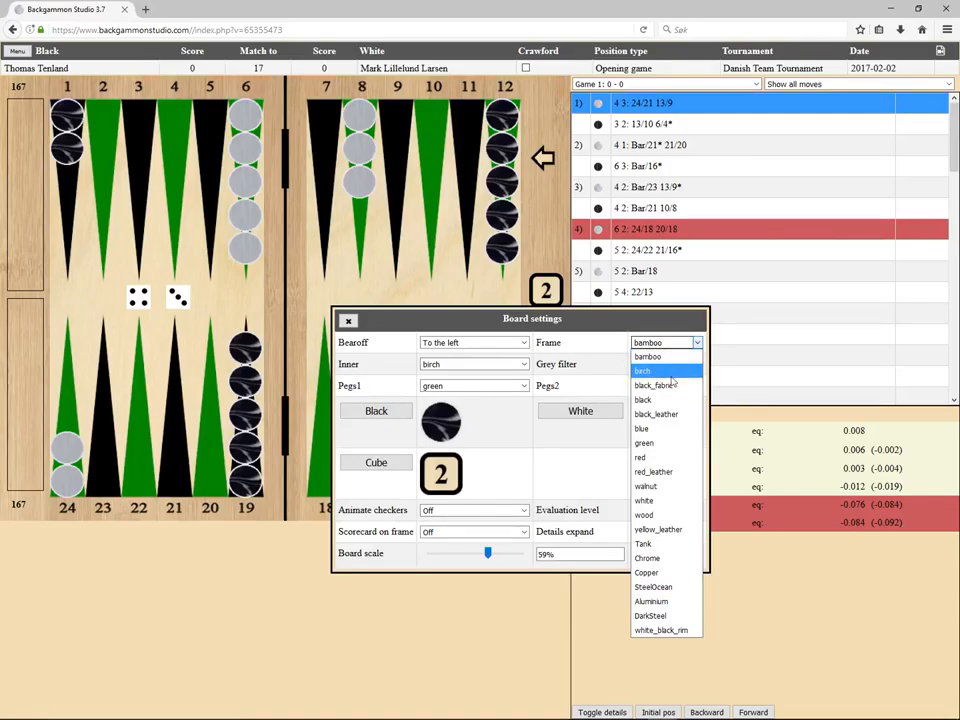
pyautogui.moveTo(672, 428)
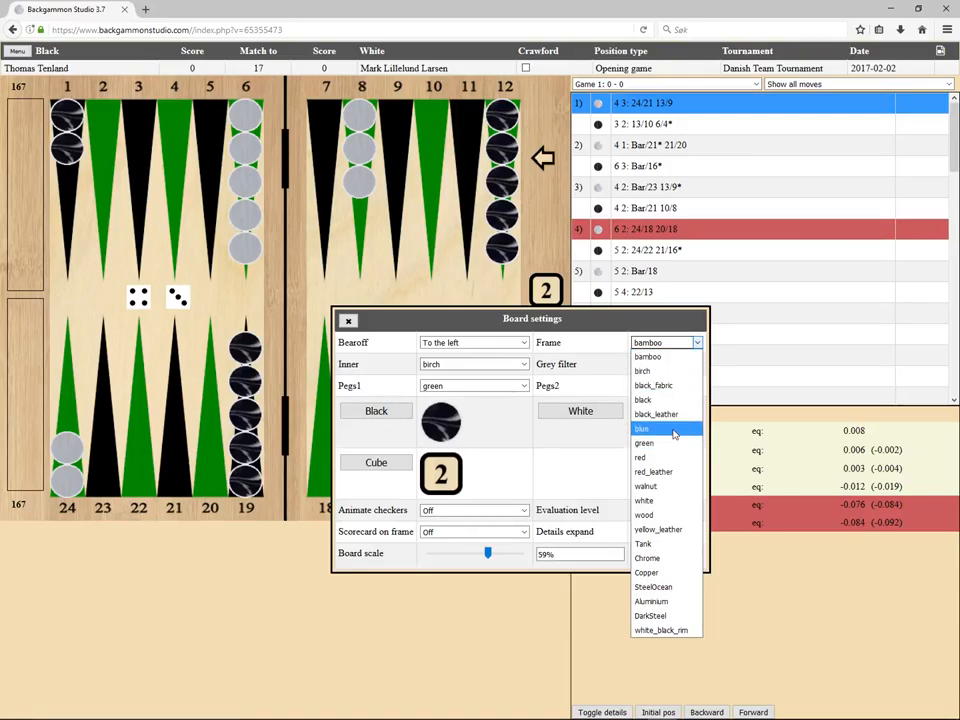
pyautogui.click(640, 428)
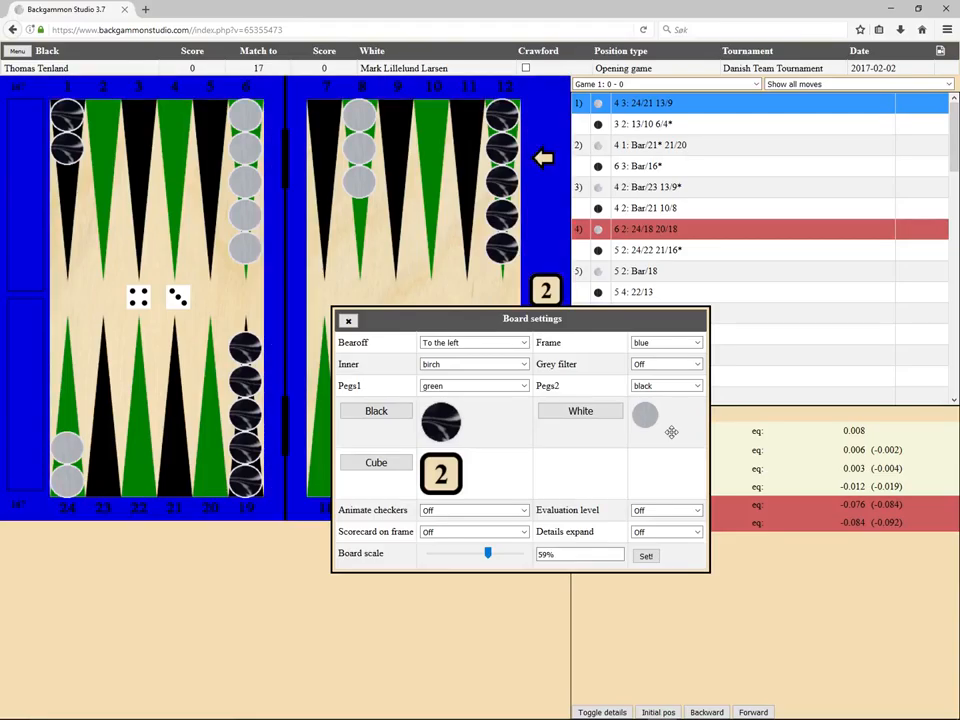
pyautogui.click(664, 342)
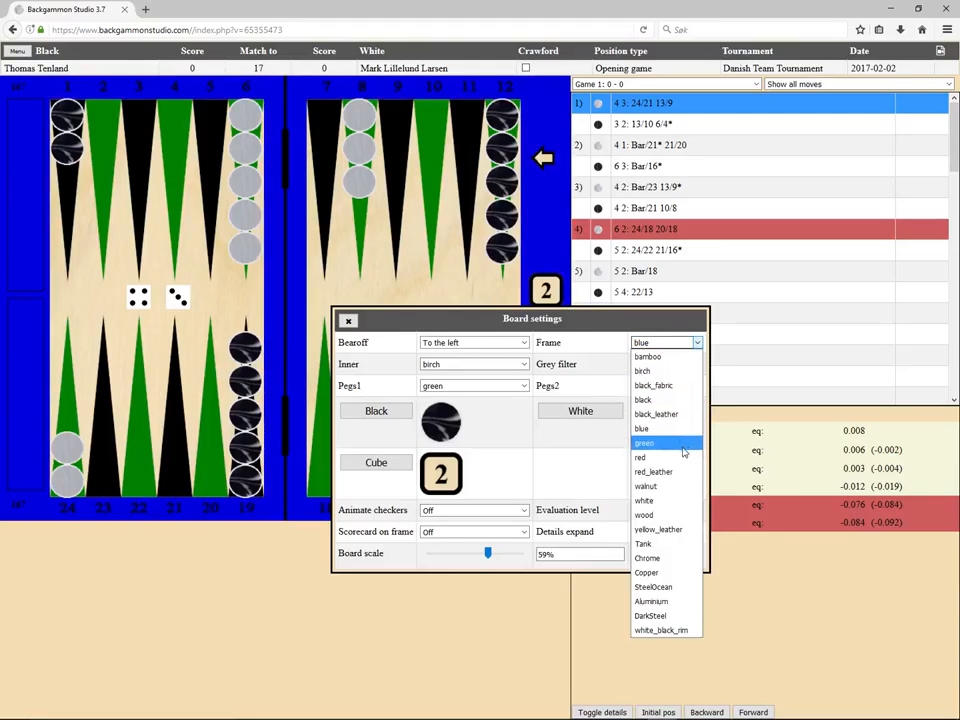
pyautogui.click(652, 472)
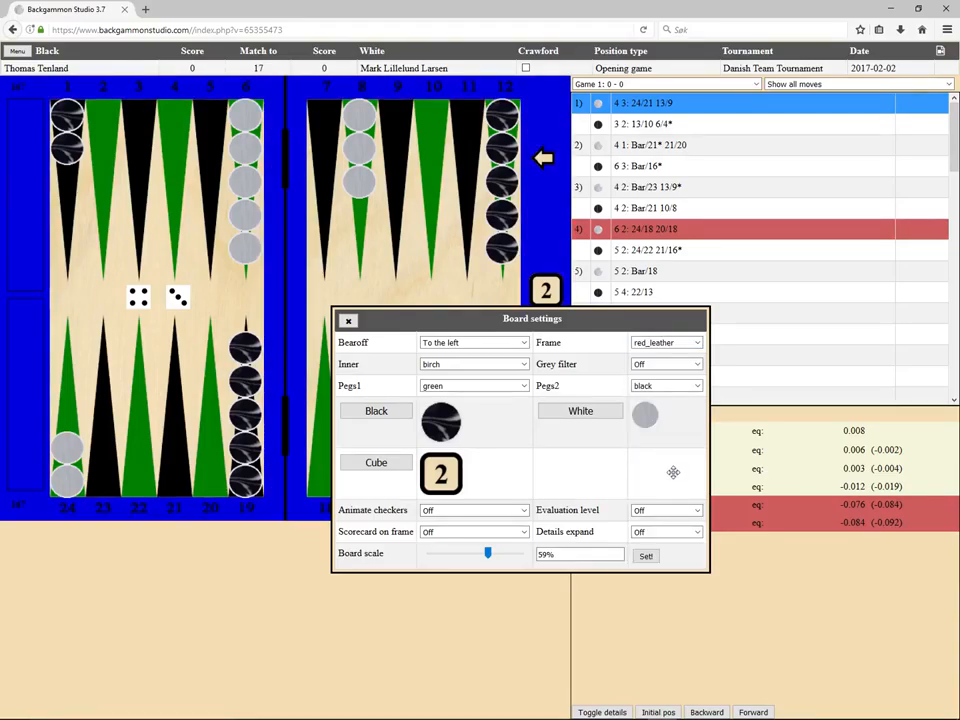
pyautogui.click(664, 342)
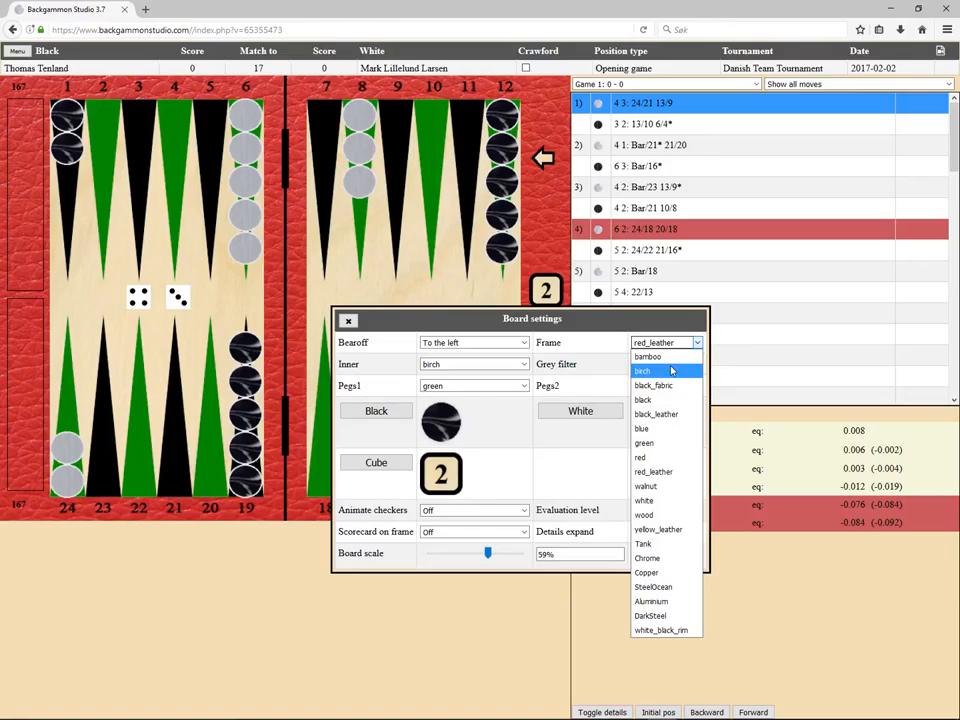
pyautogui.click(648, 356)
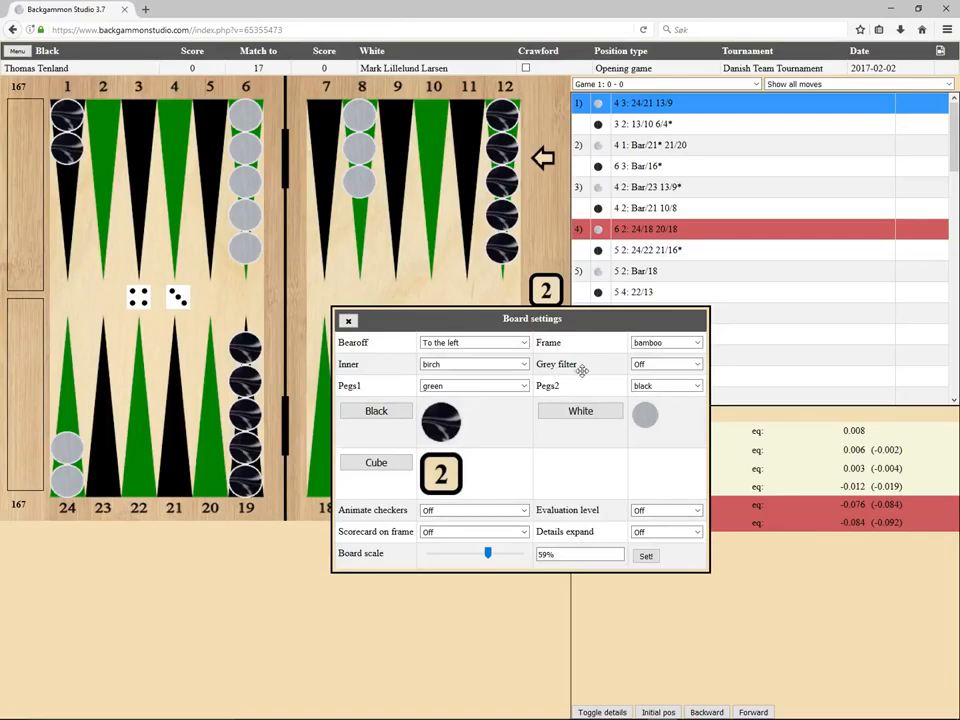
pyautogui.moveTo(584, 364)
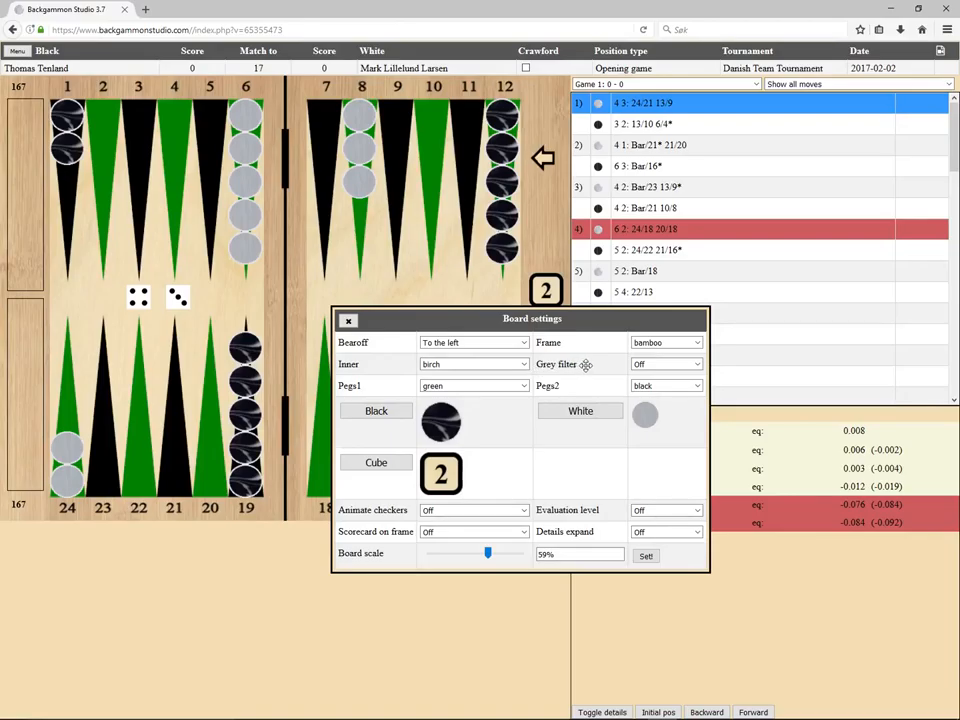
# Step: Turn the grey filter on, then switch it back off
pyautogui.click(664, 364)
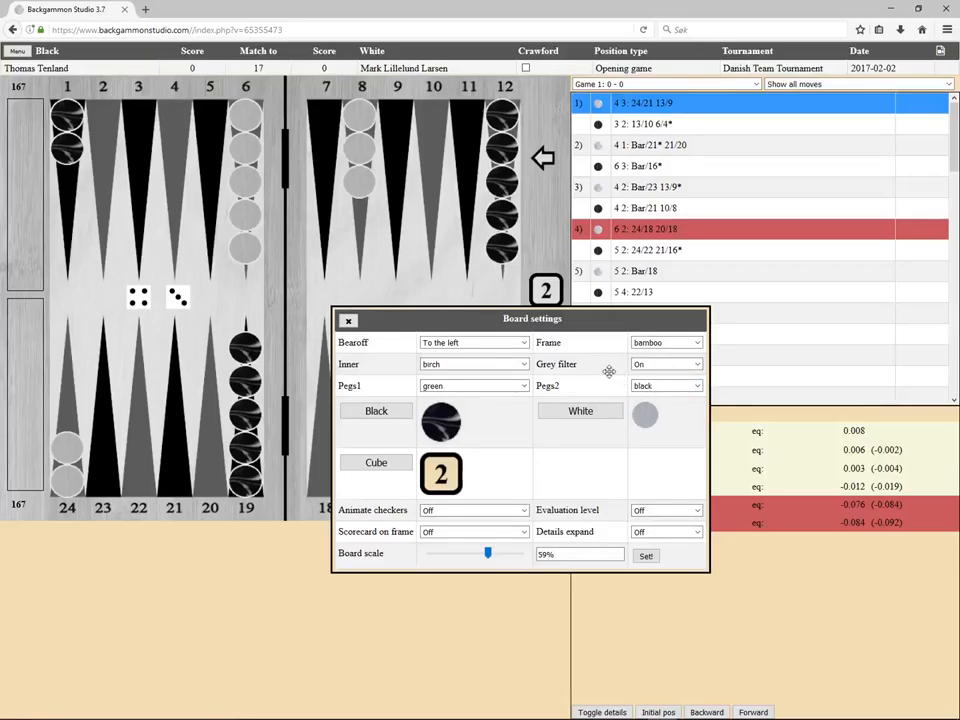
pyautogui.click(664, 364)
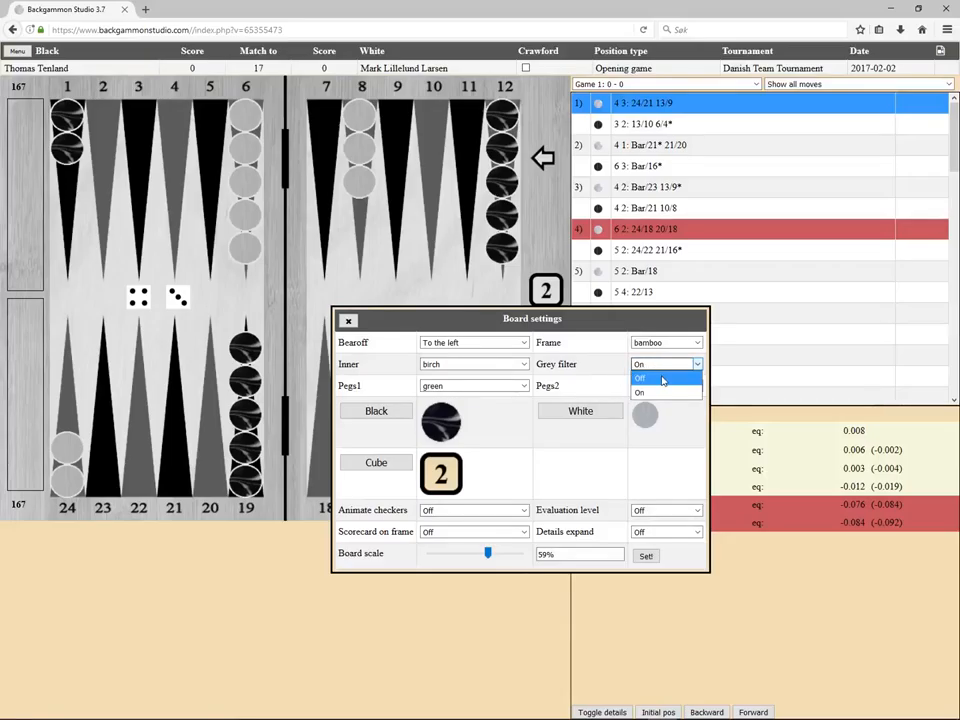
pyautogui.click(440, 420)
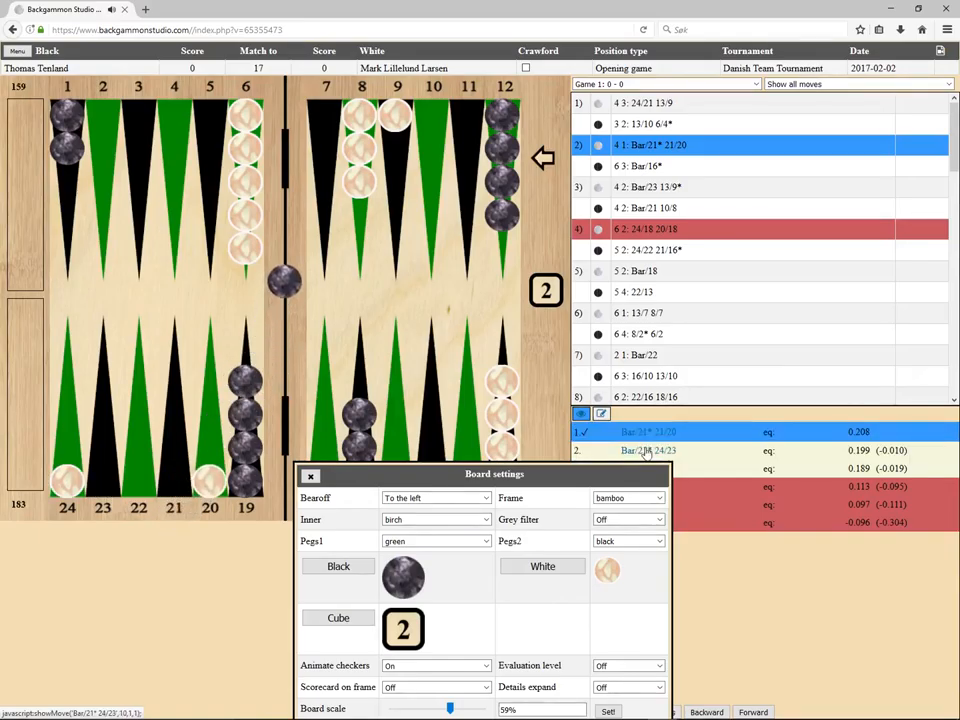
# Step: Set Animate checkers to Off in Board settings
pyautogui.click(648, 450)
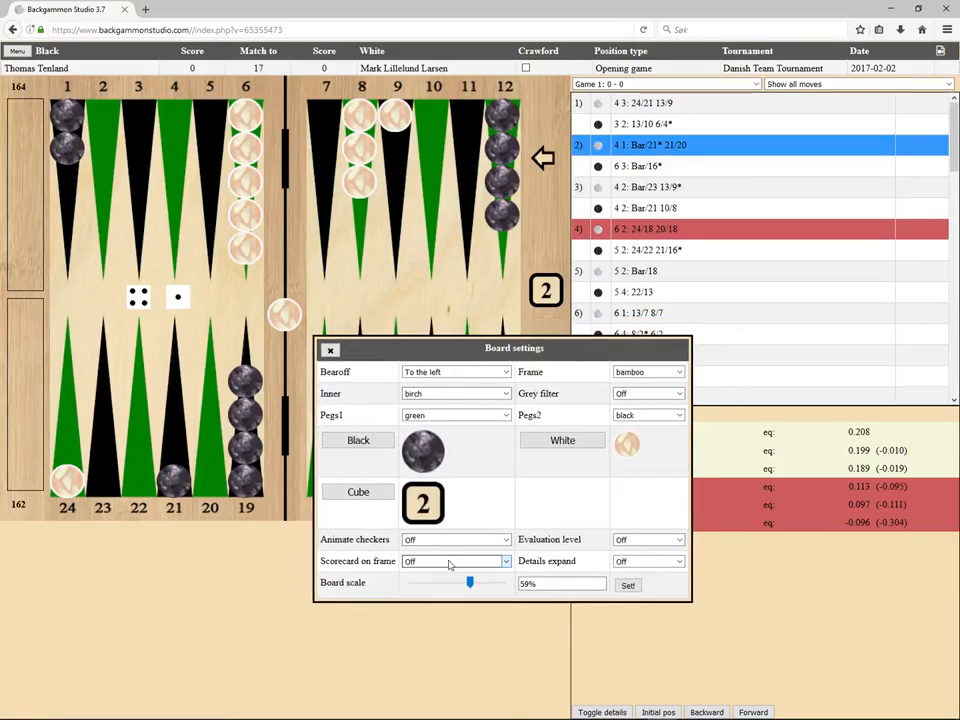
# Step: Set 'Scorecard on frame' to On
pyautogui.click(456, 560)
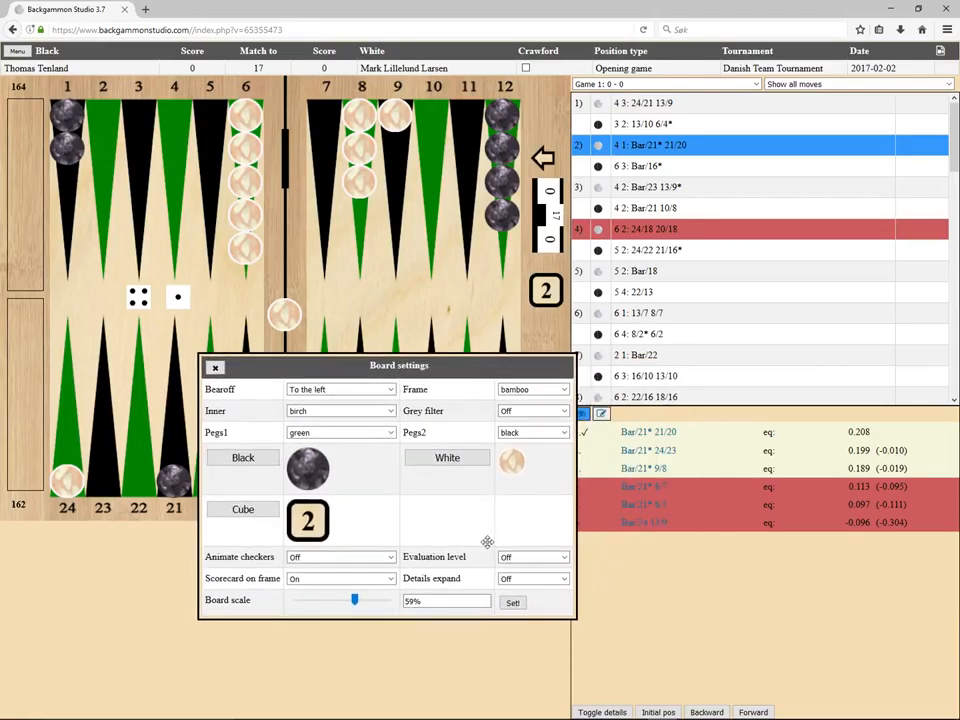
pyautogui.moveTo(468, 422)
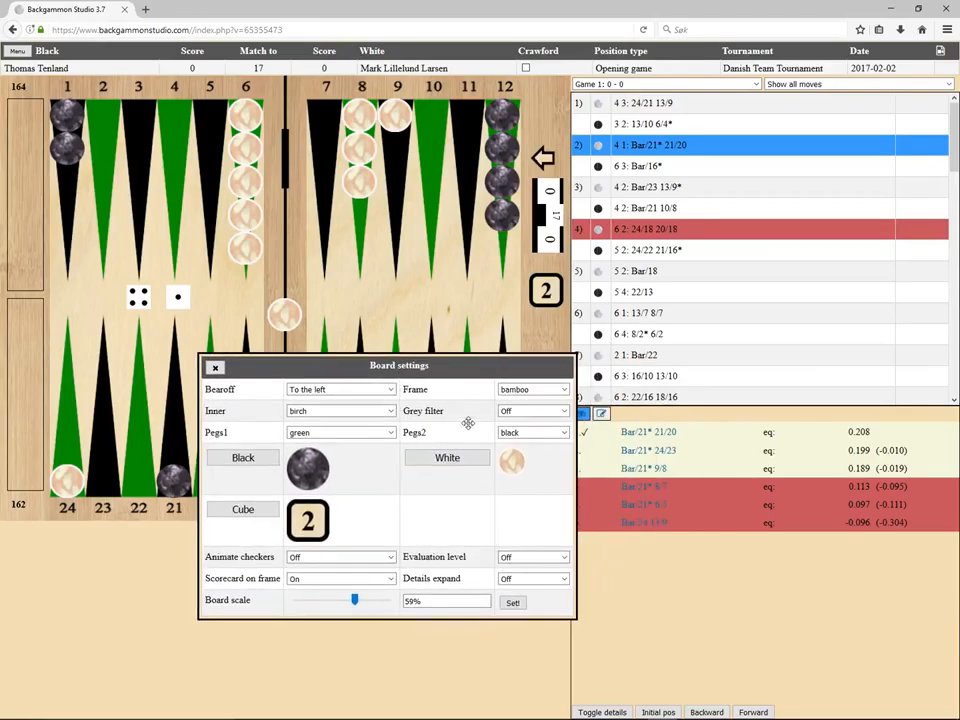
# Step: Switch Evaluation level on then back off, and set Details expand to On
pyautogui.click(510, 556)
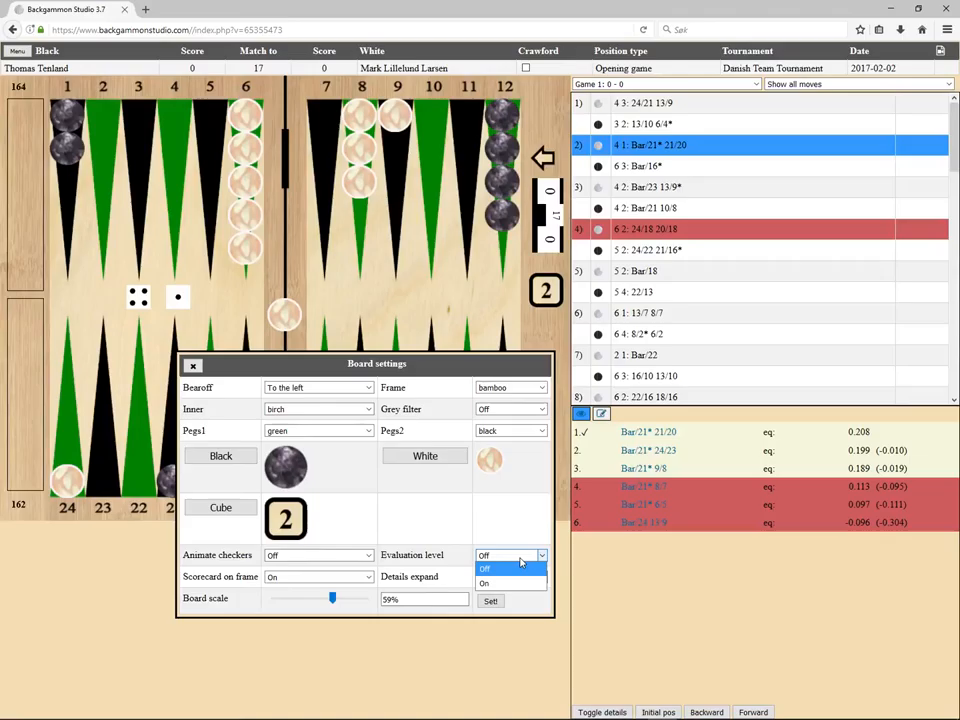
pyautogui.click(508, 556)
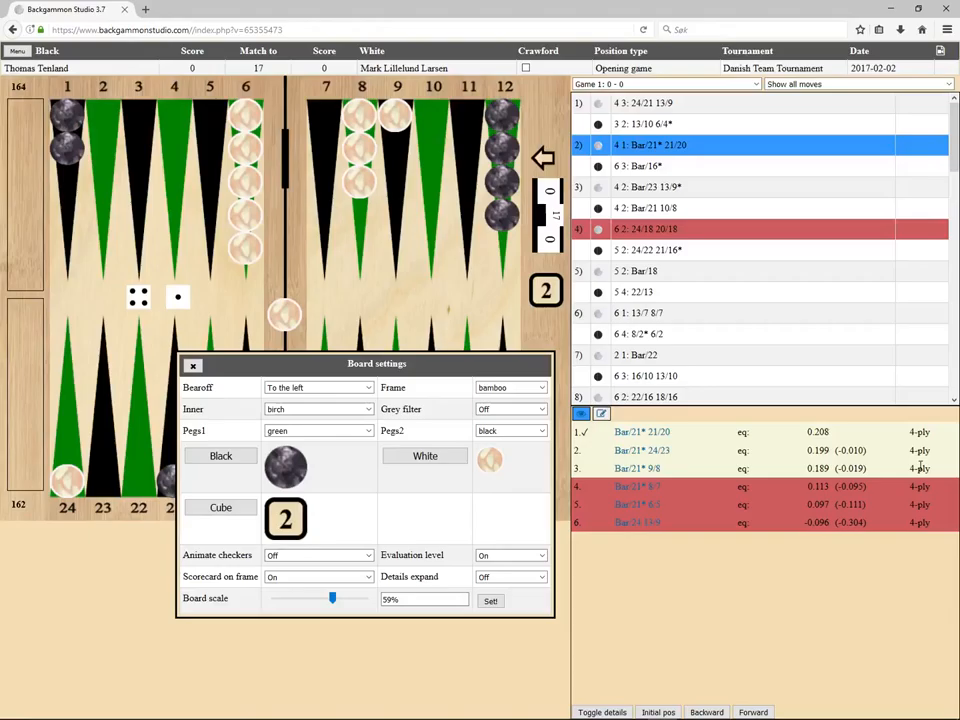
pyautogui.moveTo(768, 550)
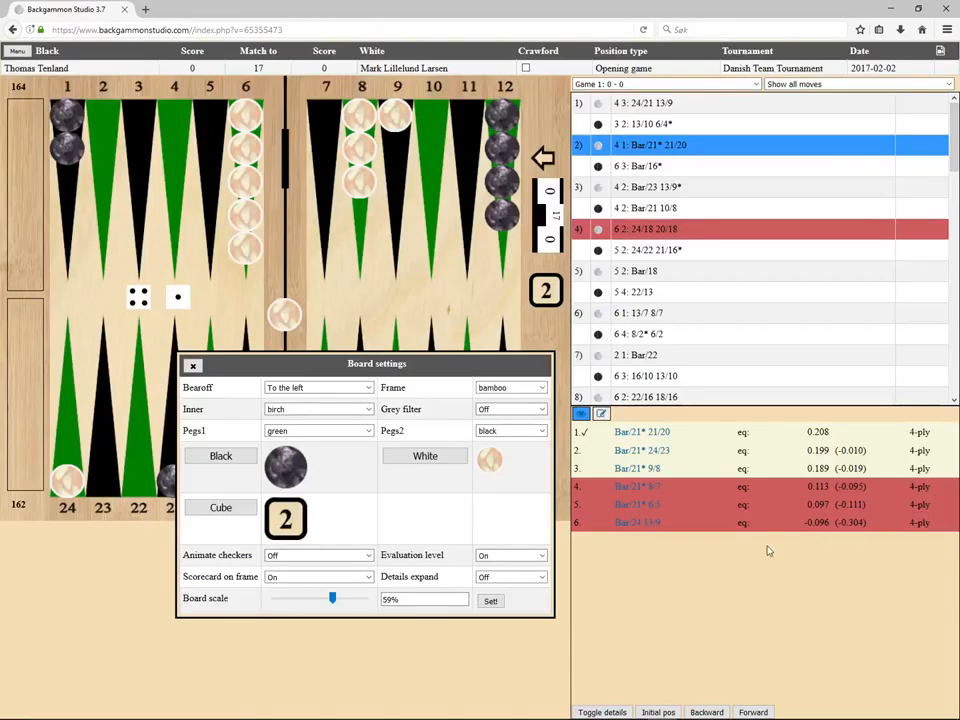
pyautogui.click(510, 576)
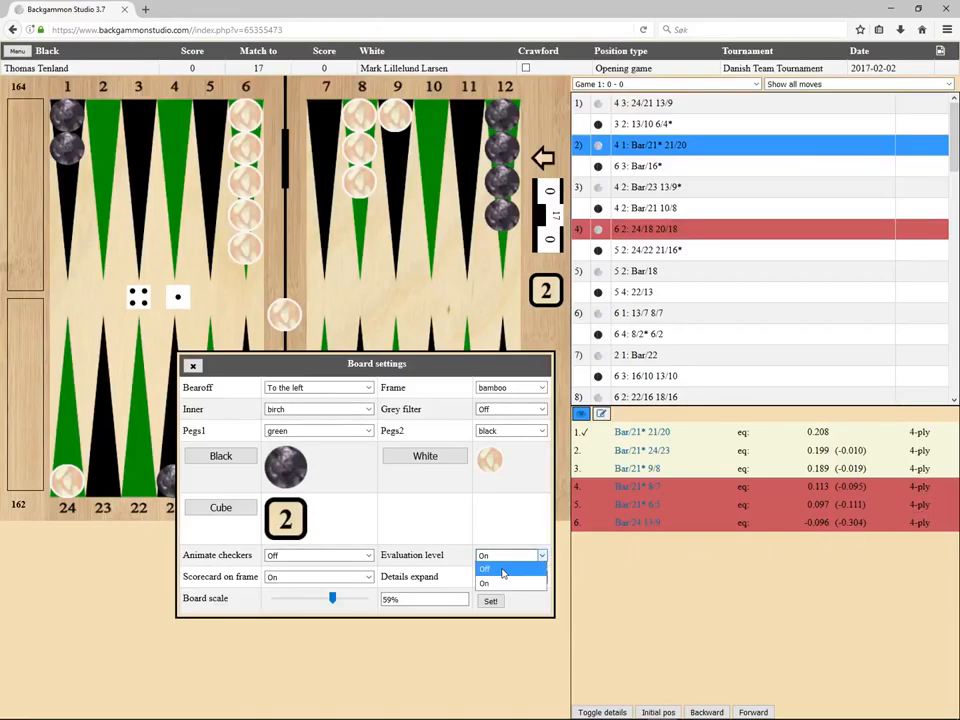
pyautogui.click(484, 568)
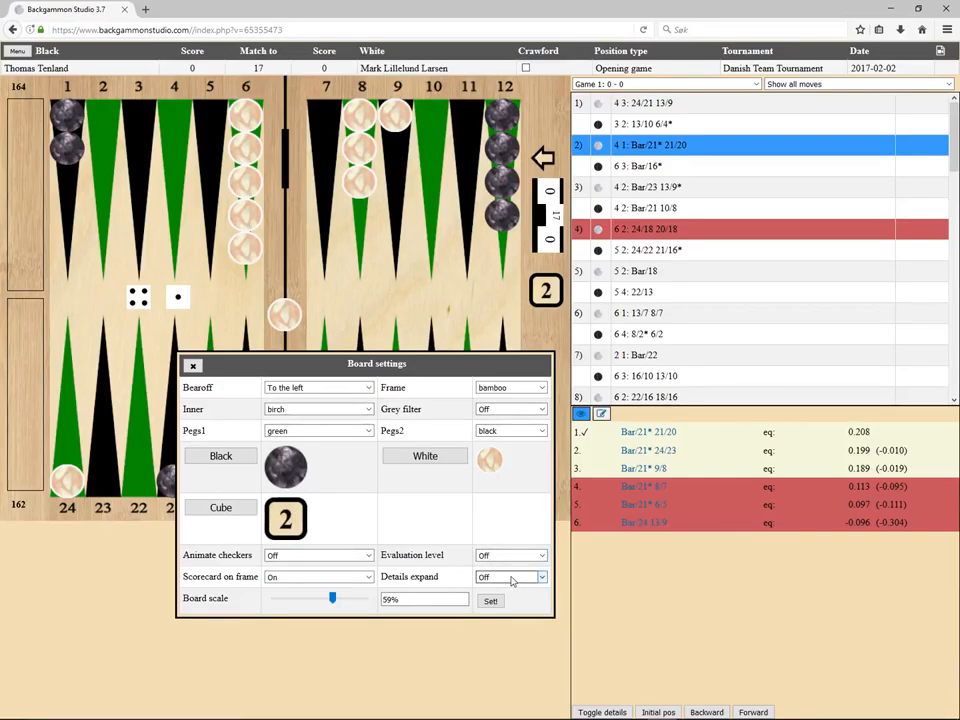
pyautogui.click(512, 576)
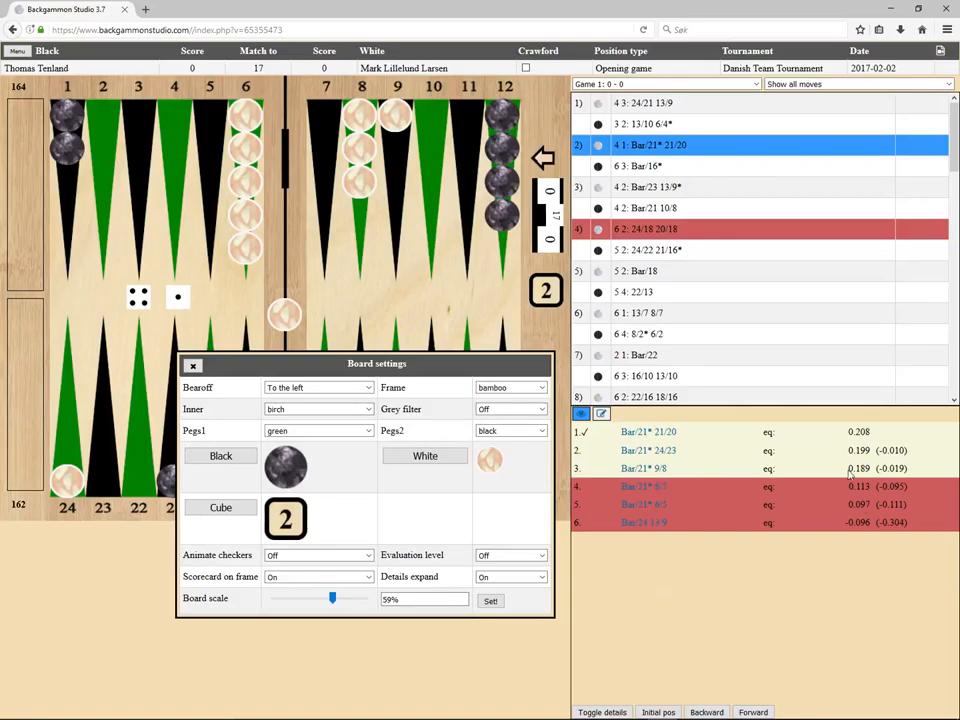
pyautogui.moveTo(760, 602)
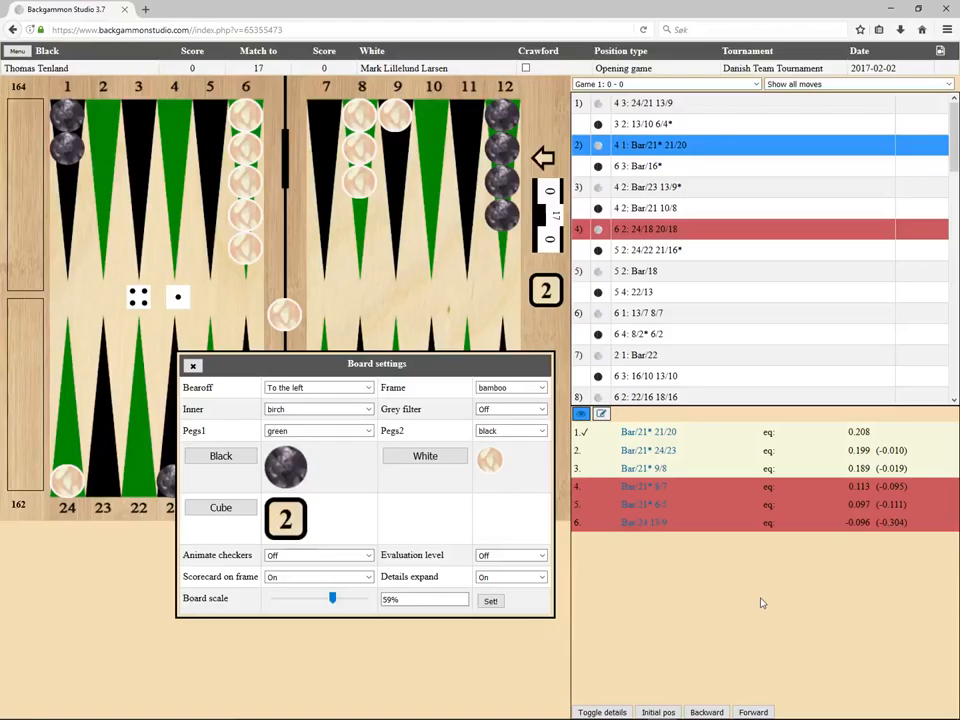
pyautogui.moveTo(724, 644)
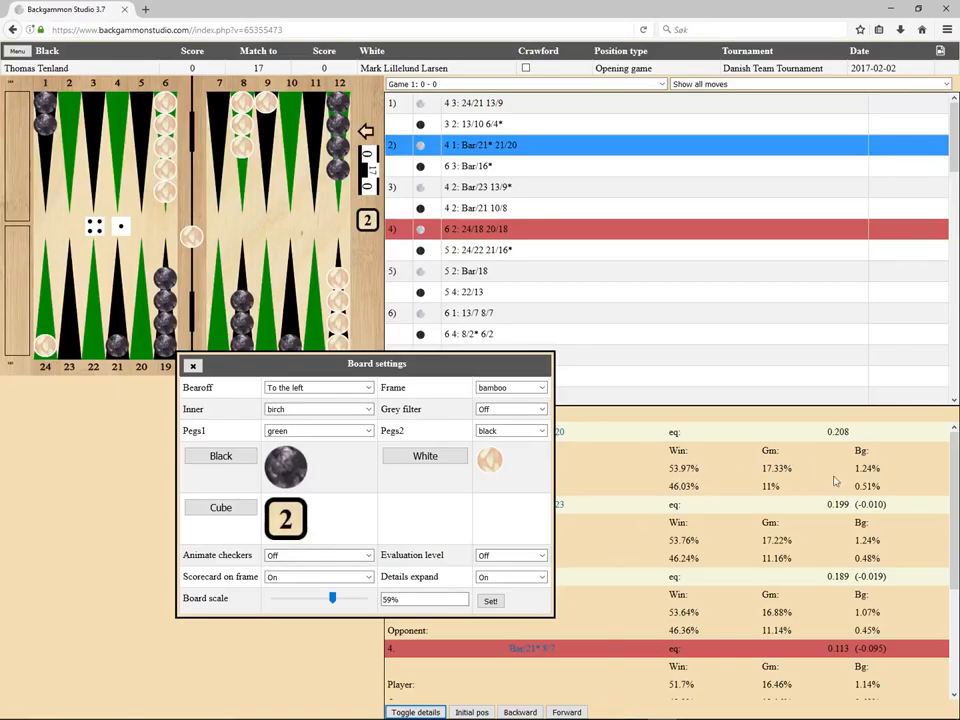
pyautogui.moveTo(736, 488)
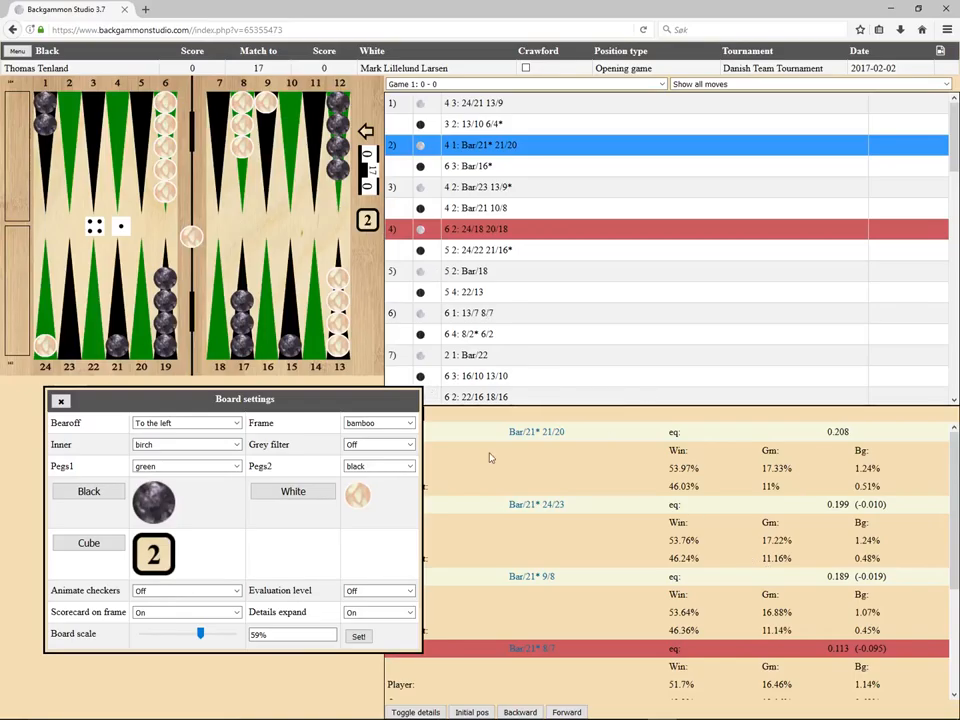
pyautogui.moveTo(574, 588)
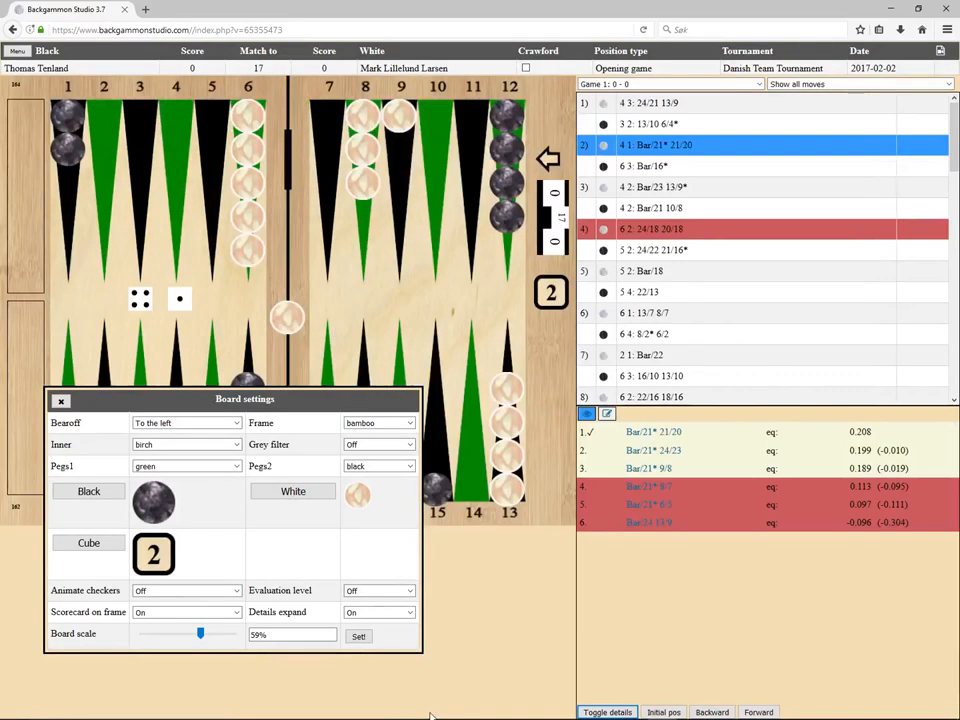
# Step: Set Details expand back to Off
pyautogui.click(378, 612)
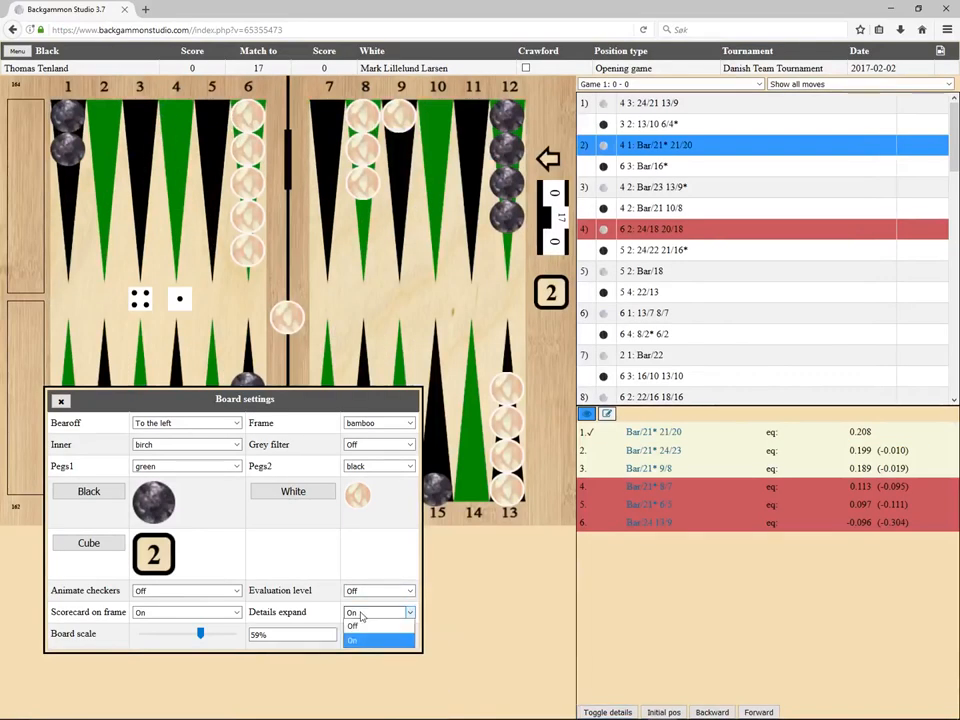
pyautogui.click(352, 624)
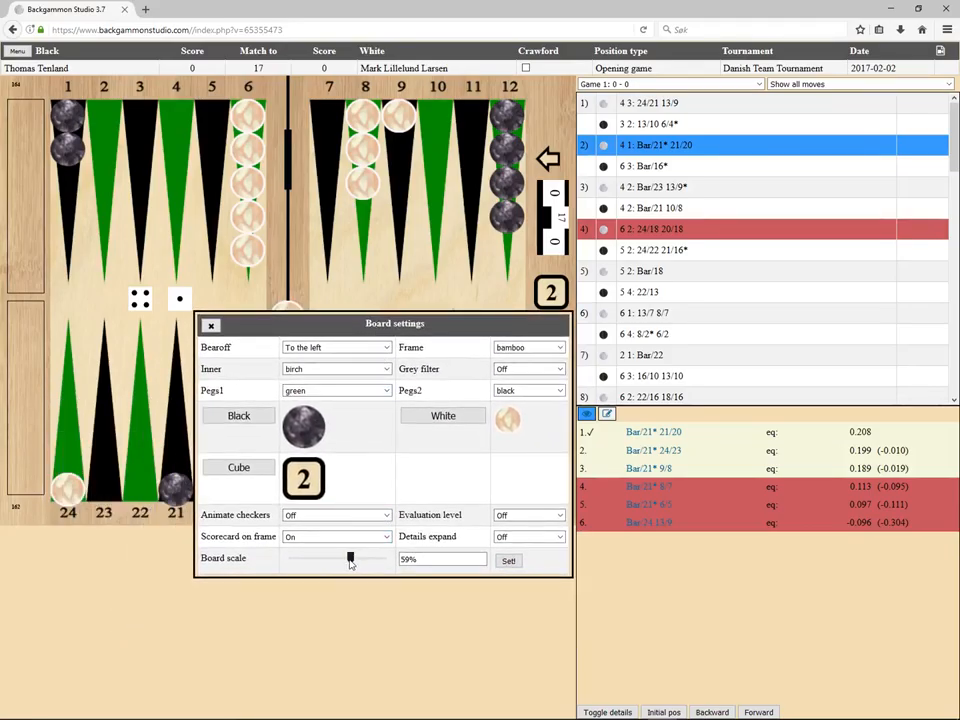
# Step: Shrink the board scale, then enlarge it to about 70% with the slider
pyautogui.moveTo(350, 556); pyautogui.dragTo(320, 556)
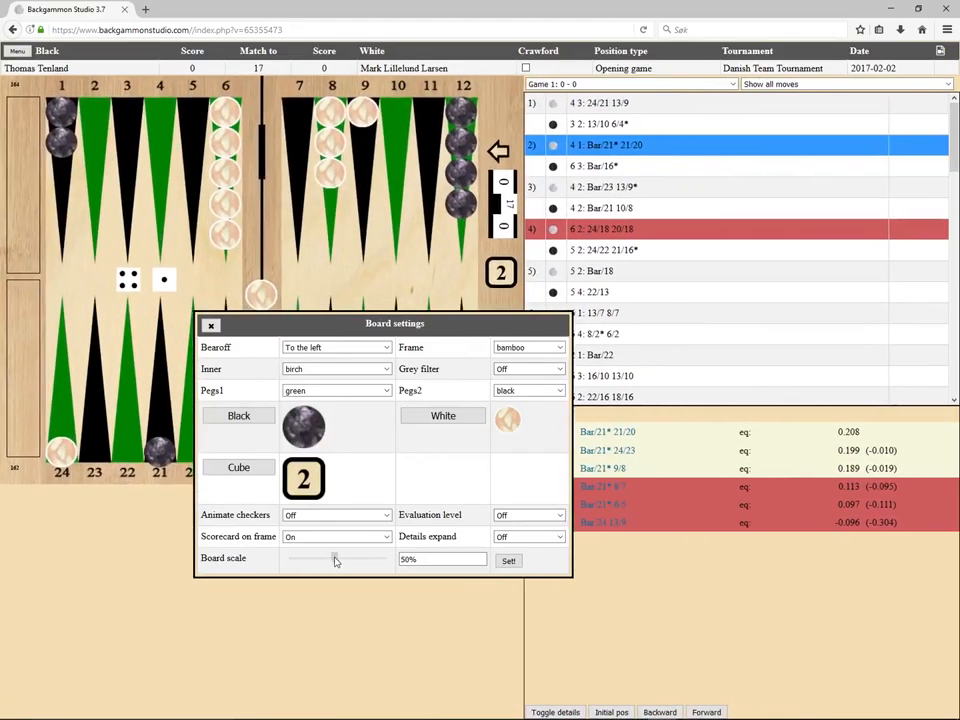
pyautogui.moveTo(338, 558); pyautogui.dragTo(332, 558)
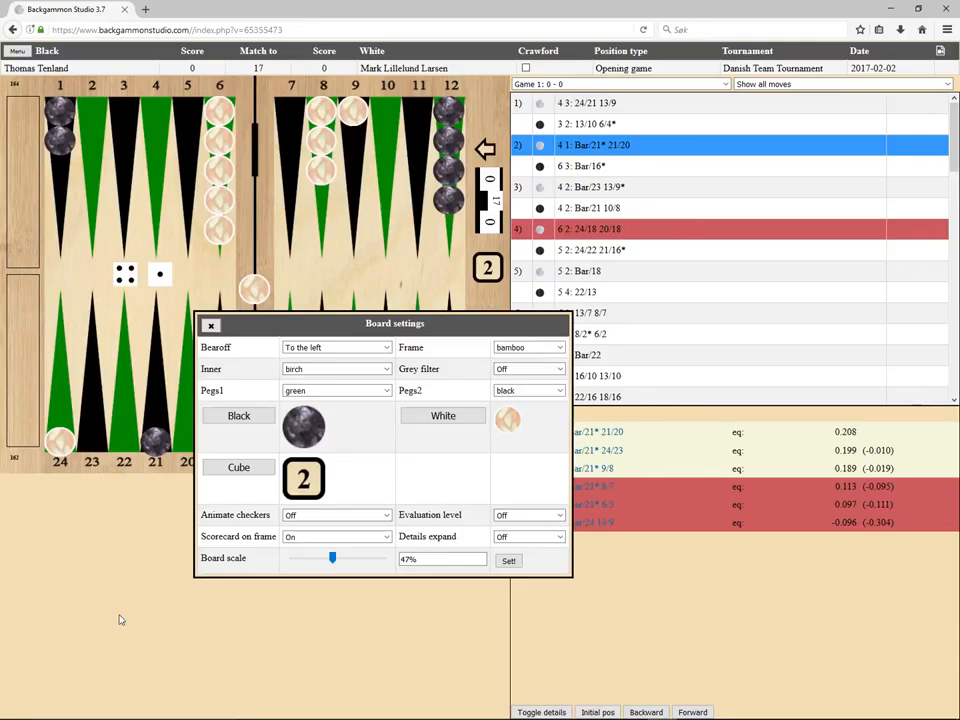
pyautogui.moveTo(298, 668)
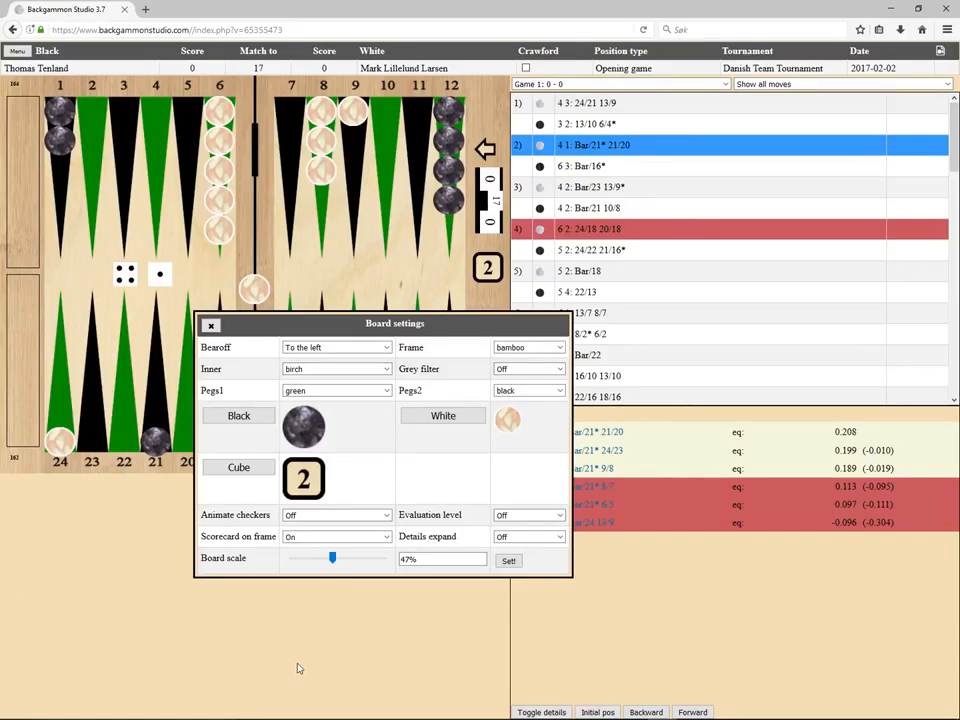
pyautogui.moveTo(290, 662)
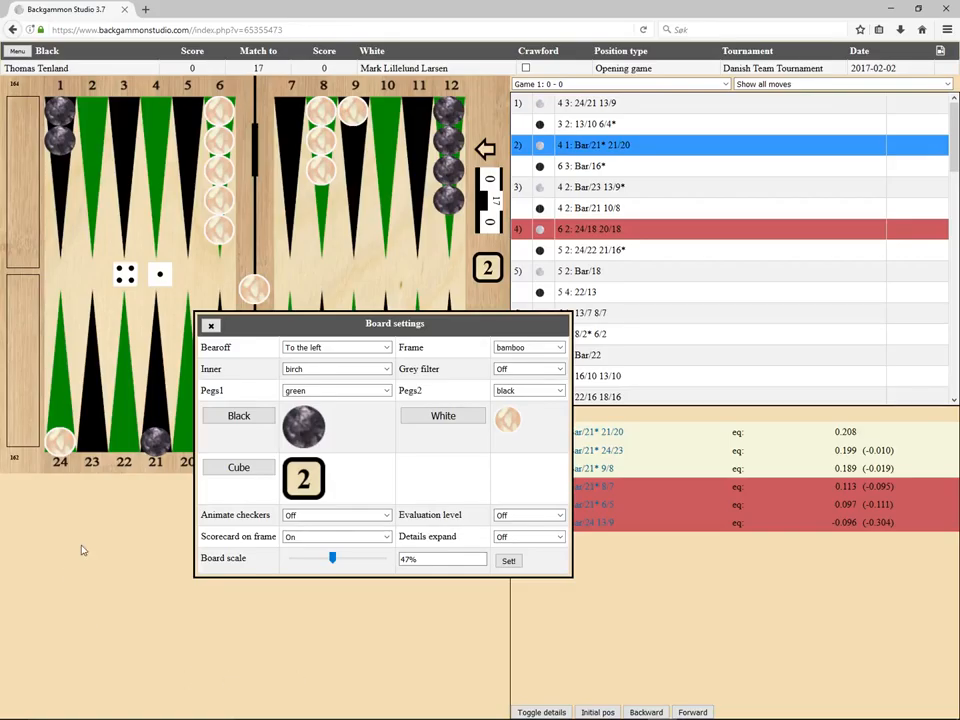
pyautogui.moveTo(316, 652)
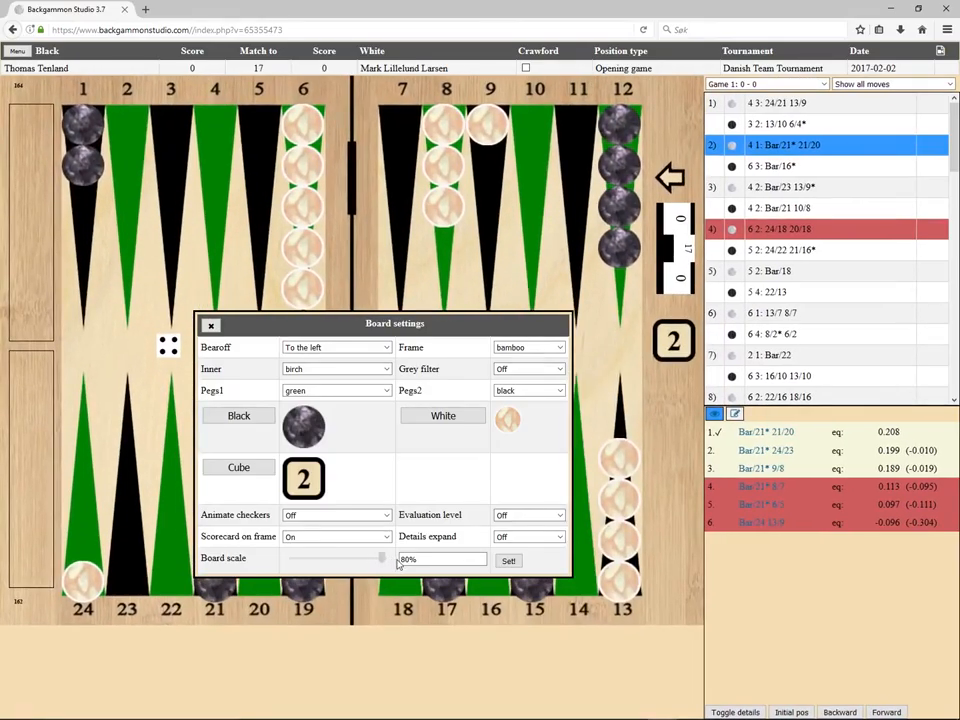
pyautogui.moveTo(380, 556); pyautogui.dragTo(364, 556)
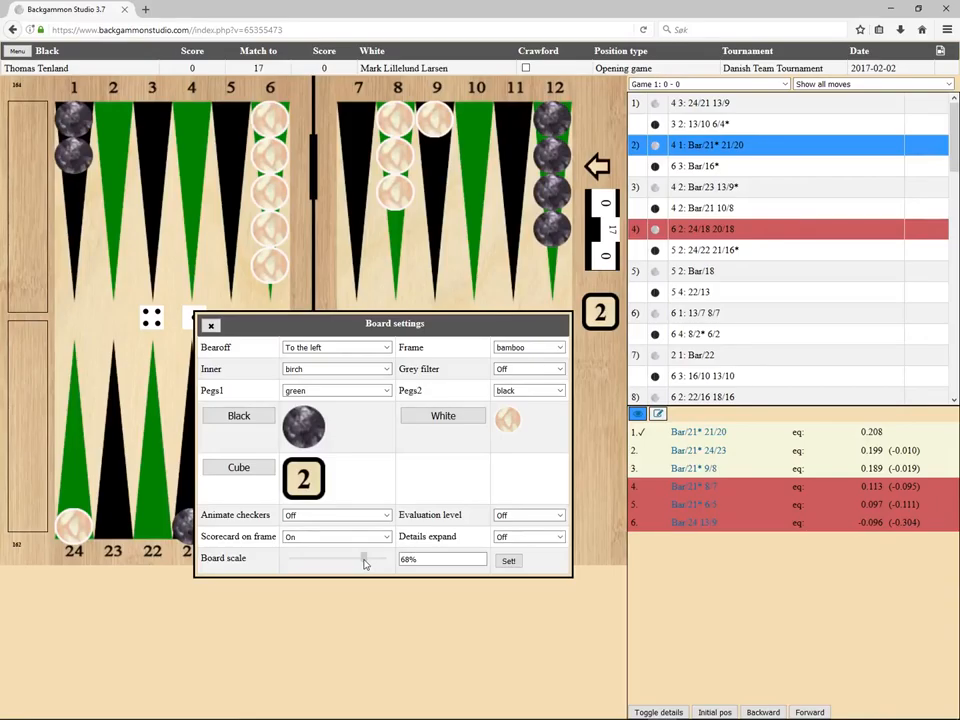
pyautogui.moveTo(362, 556); pyautogui.dragTo(368, 556)
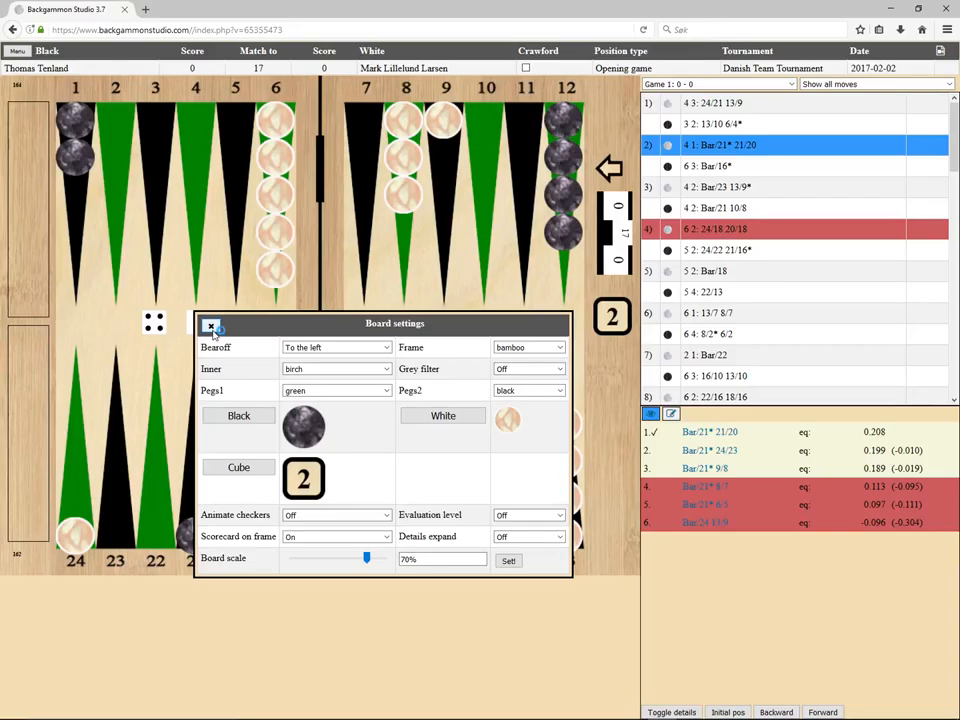
# Step: Close Board settings, dismiss the ad, reopen settings and nudge the board scale
pyautogui.click(212, 326)
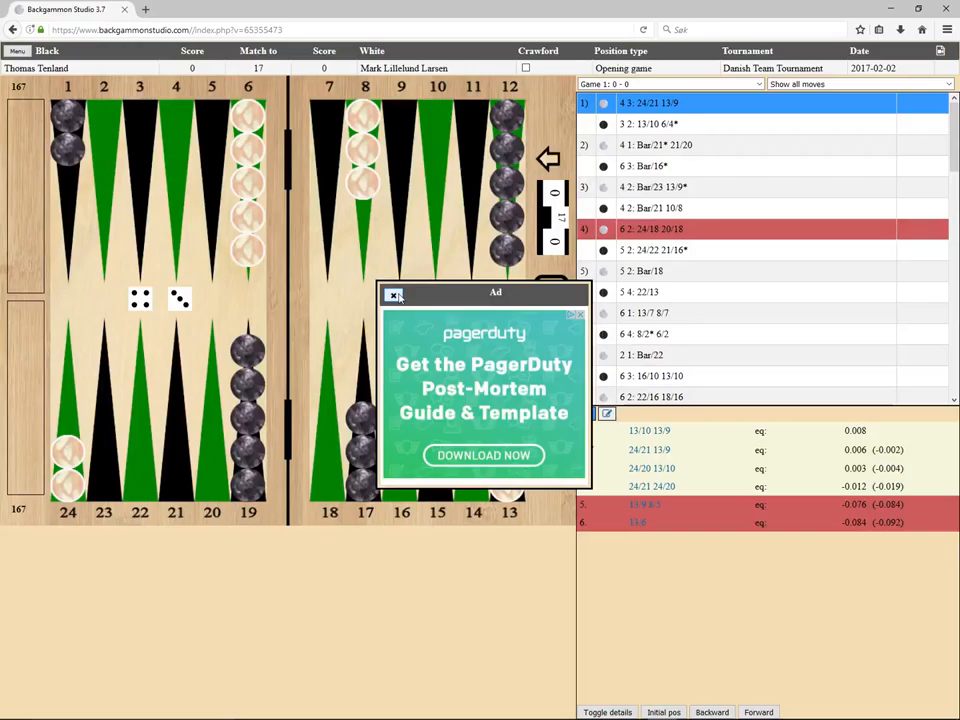
pyautogui.click(392, 292)
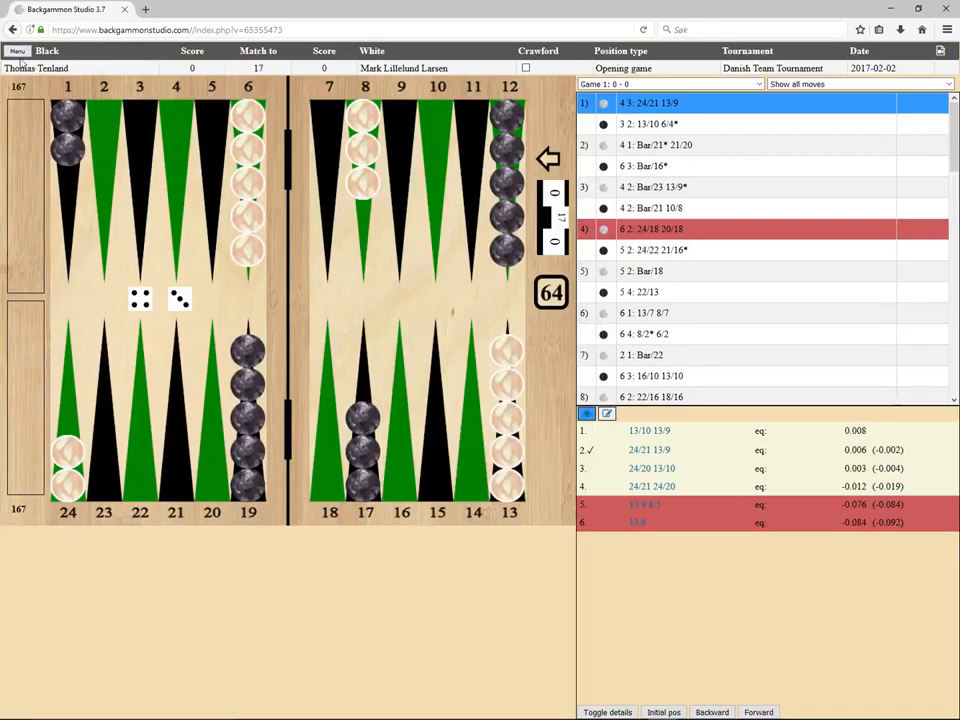
pyautogui.click(16, 50)
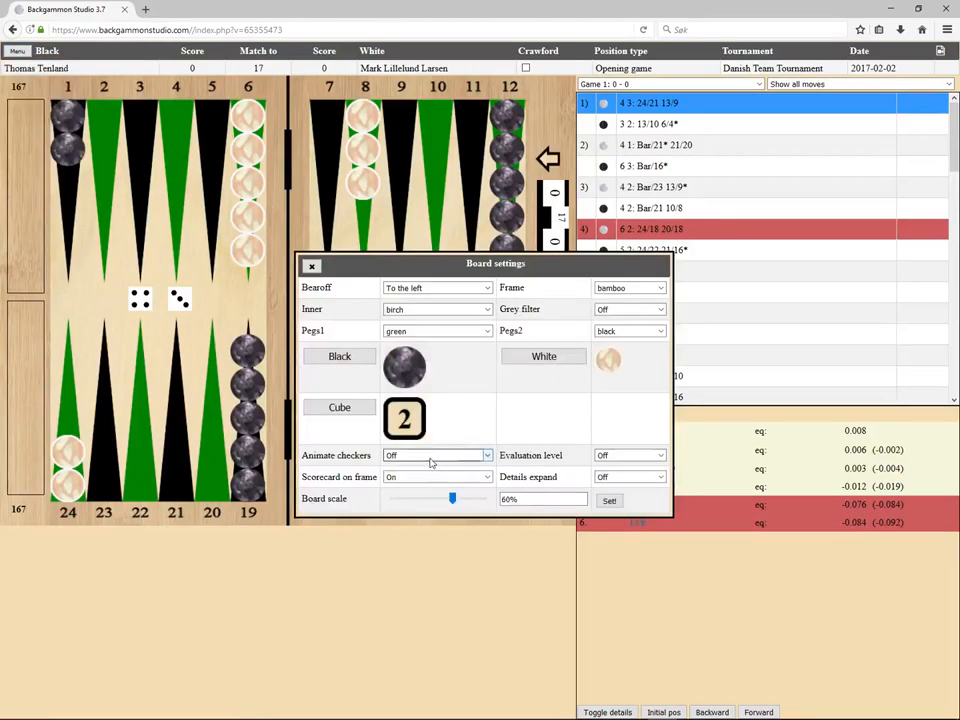
pyautogui.moveTo(452, 498); pyautogui.dragTo(462, 498)
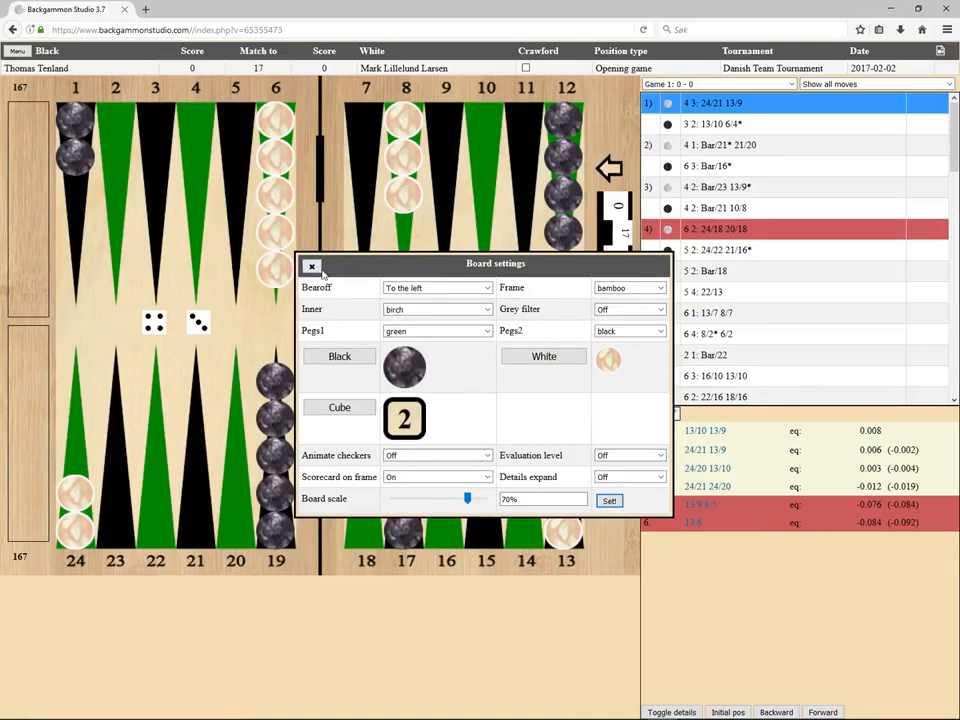
# Step: Apply the board scale with Set, reload the page and reopen the latest match
pyautogui.click(312, 264)
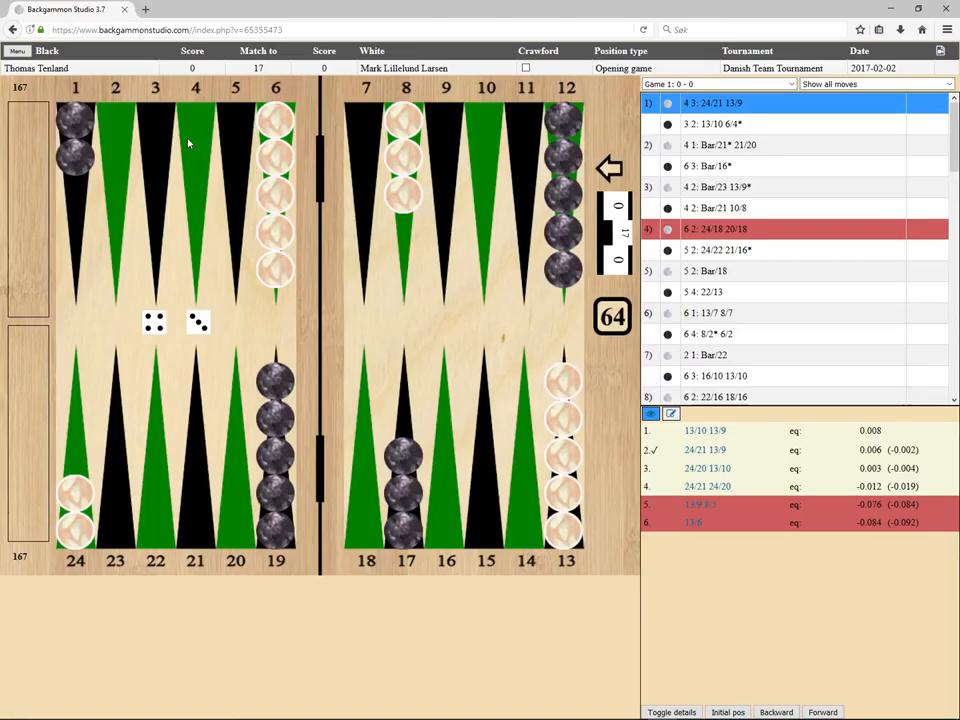
pyautogui.moveTo(480, 108)
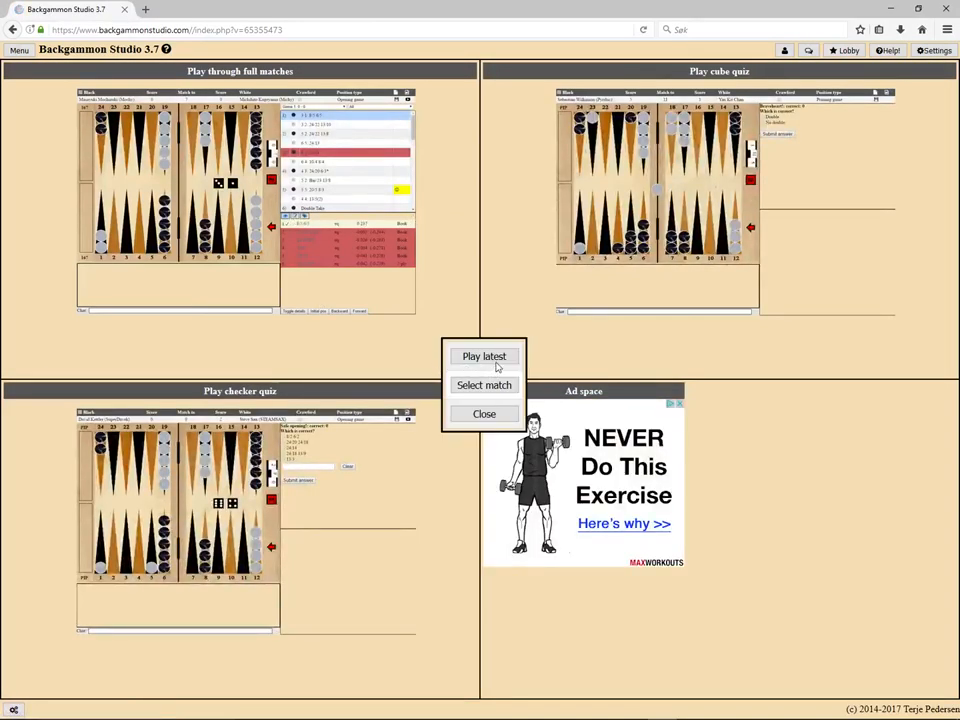
pyautogui.click(484, 356)
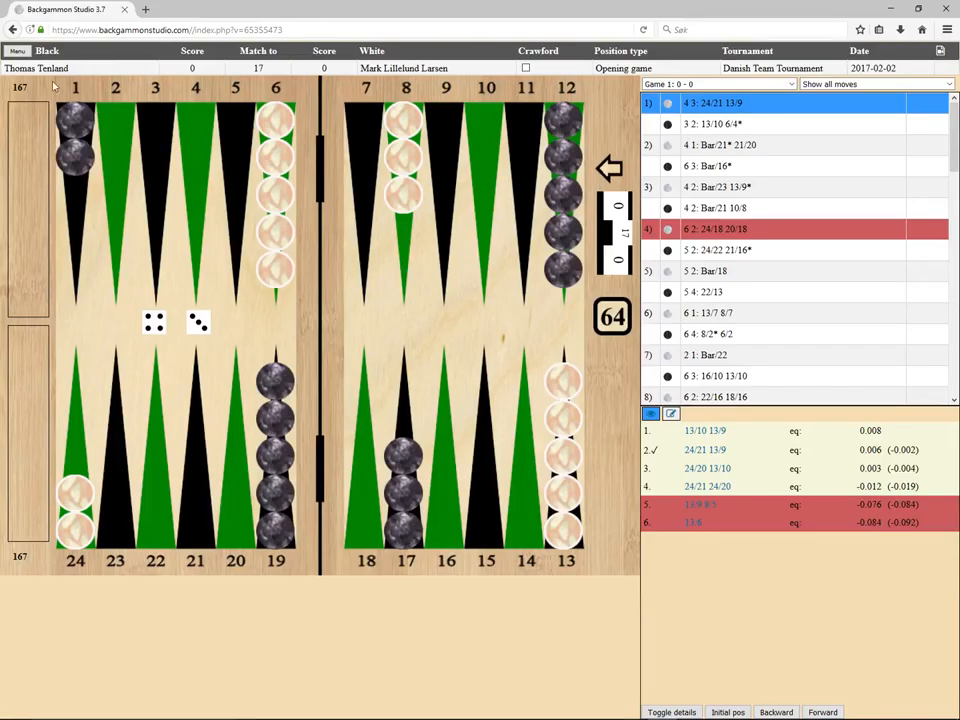
# Step: Reopen Board settings and reposition the dialog to confirm the scale reads 70%
pyautogui.click(16, 50)
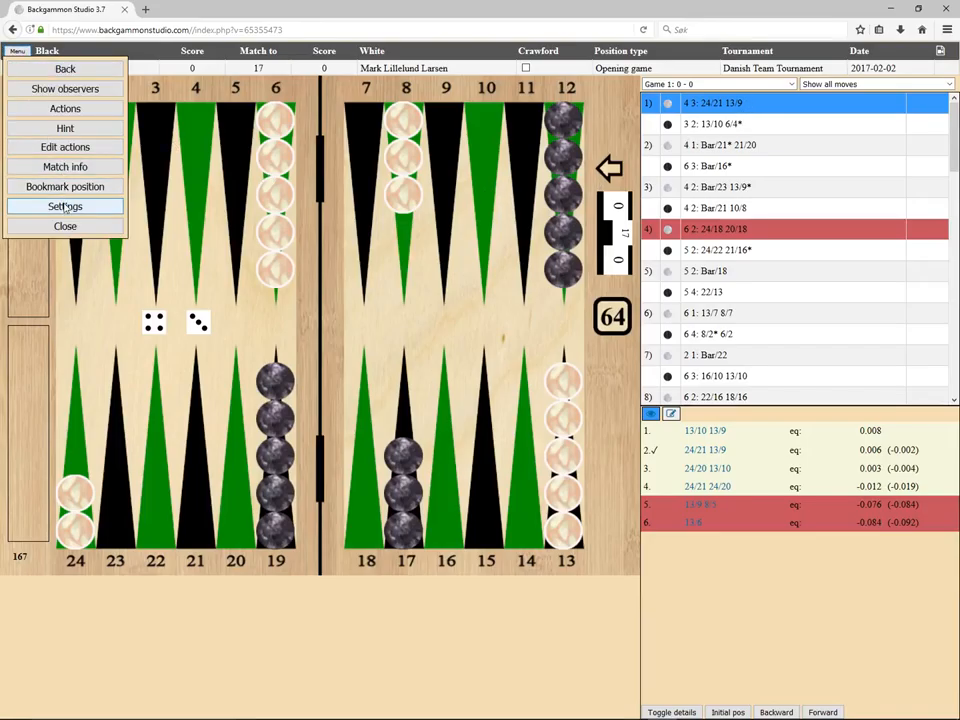
pyautogui.click(64, 206)
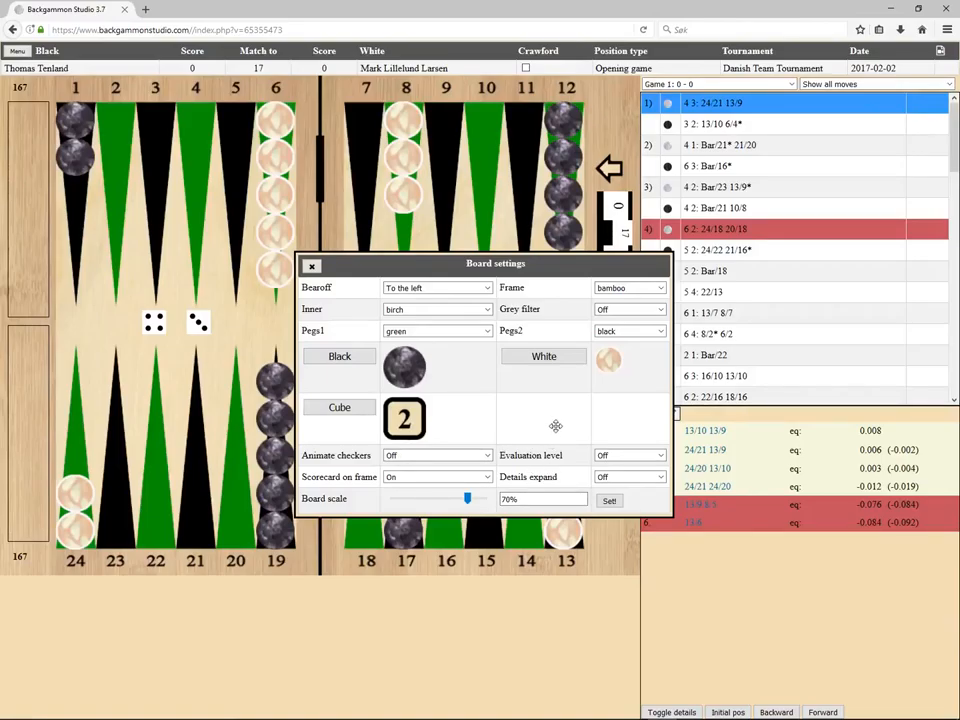
pyautogui.click(340, 408)
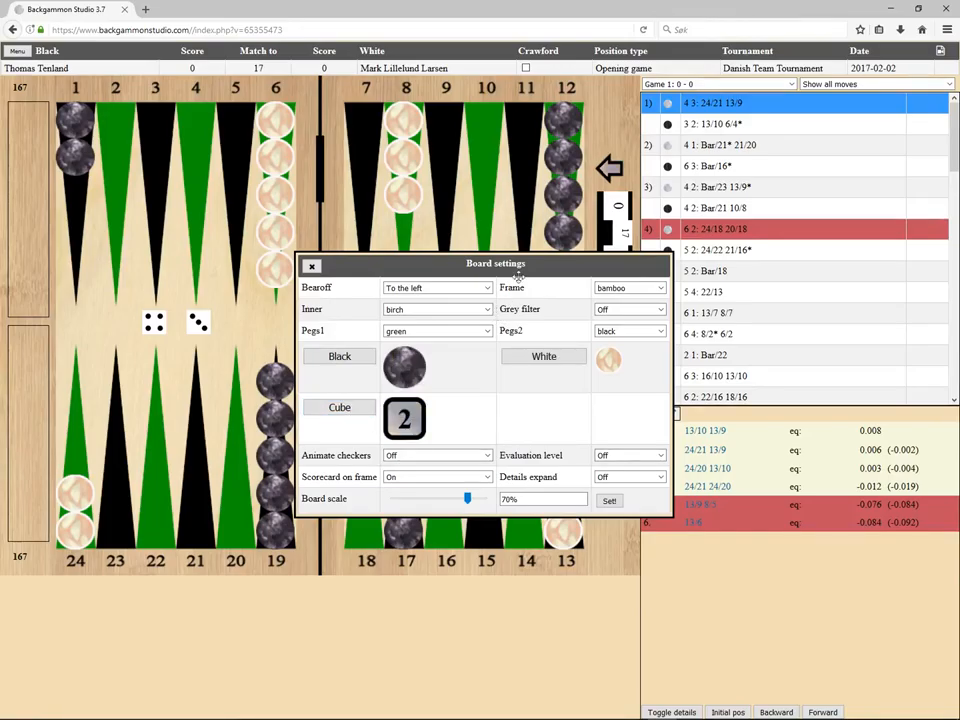
pyautogui.moveTo(496, 264); pyautogui.dragTo(344, 352)
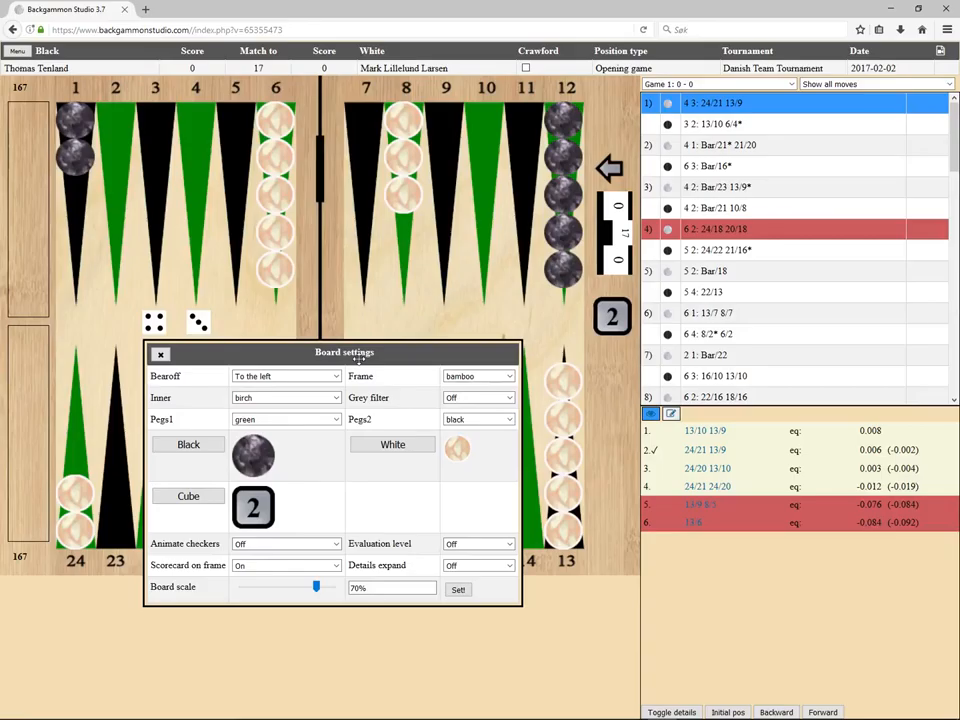